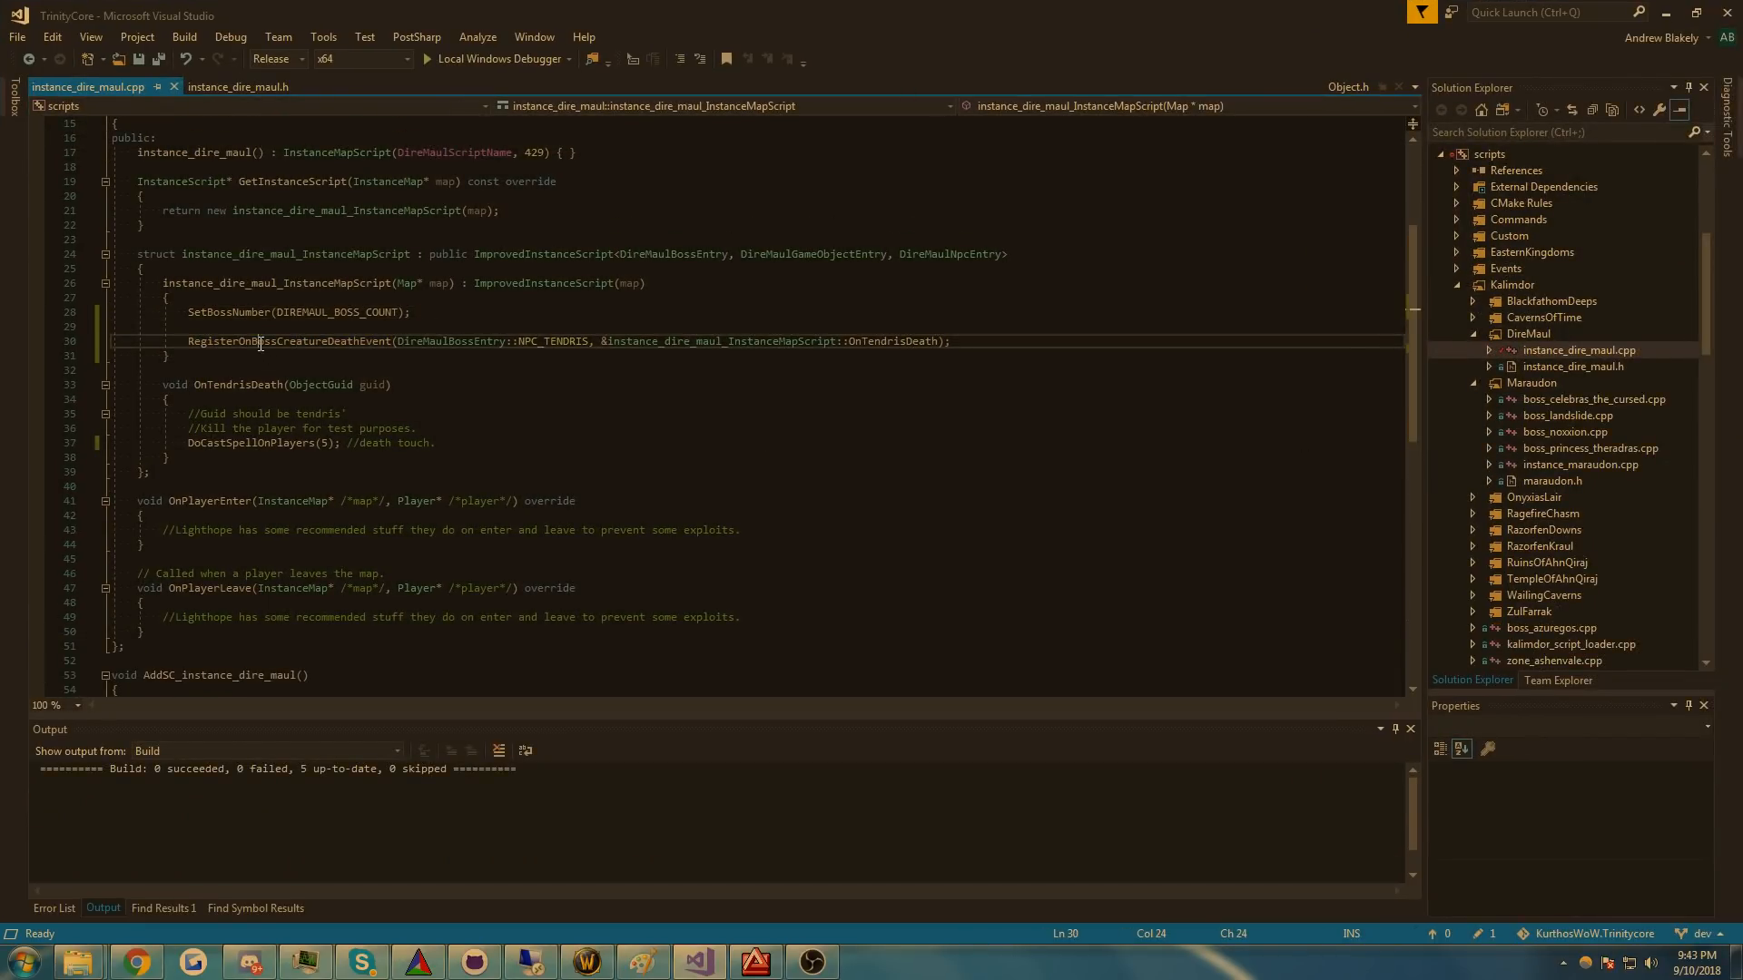
# - Highlight the NPC_TENDRIS death registration, OnTendrisDeath callback and DoCastSpellOnPlayers death touch call
pyautogui.doubleClick(288, 341)
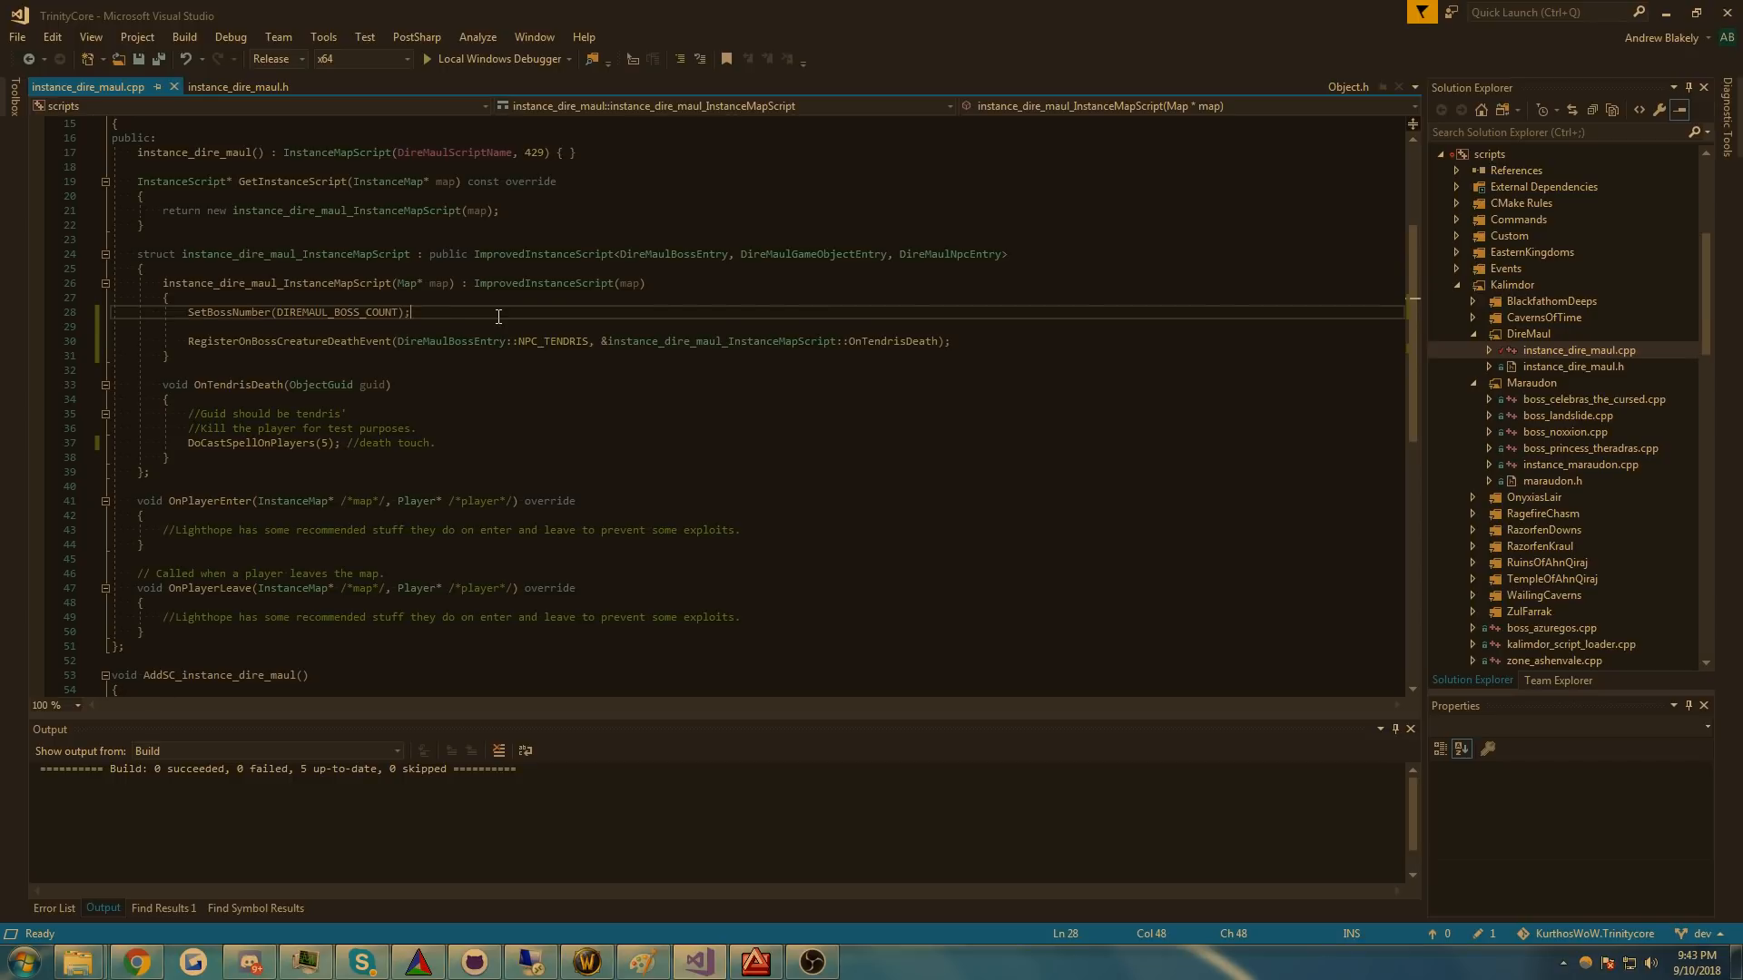
pyautogui.moveTo(547, 347)
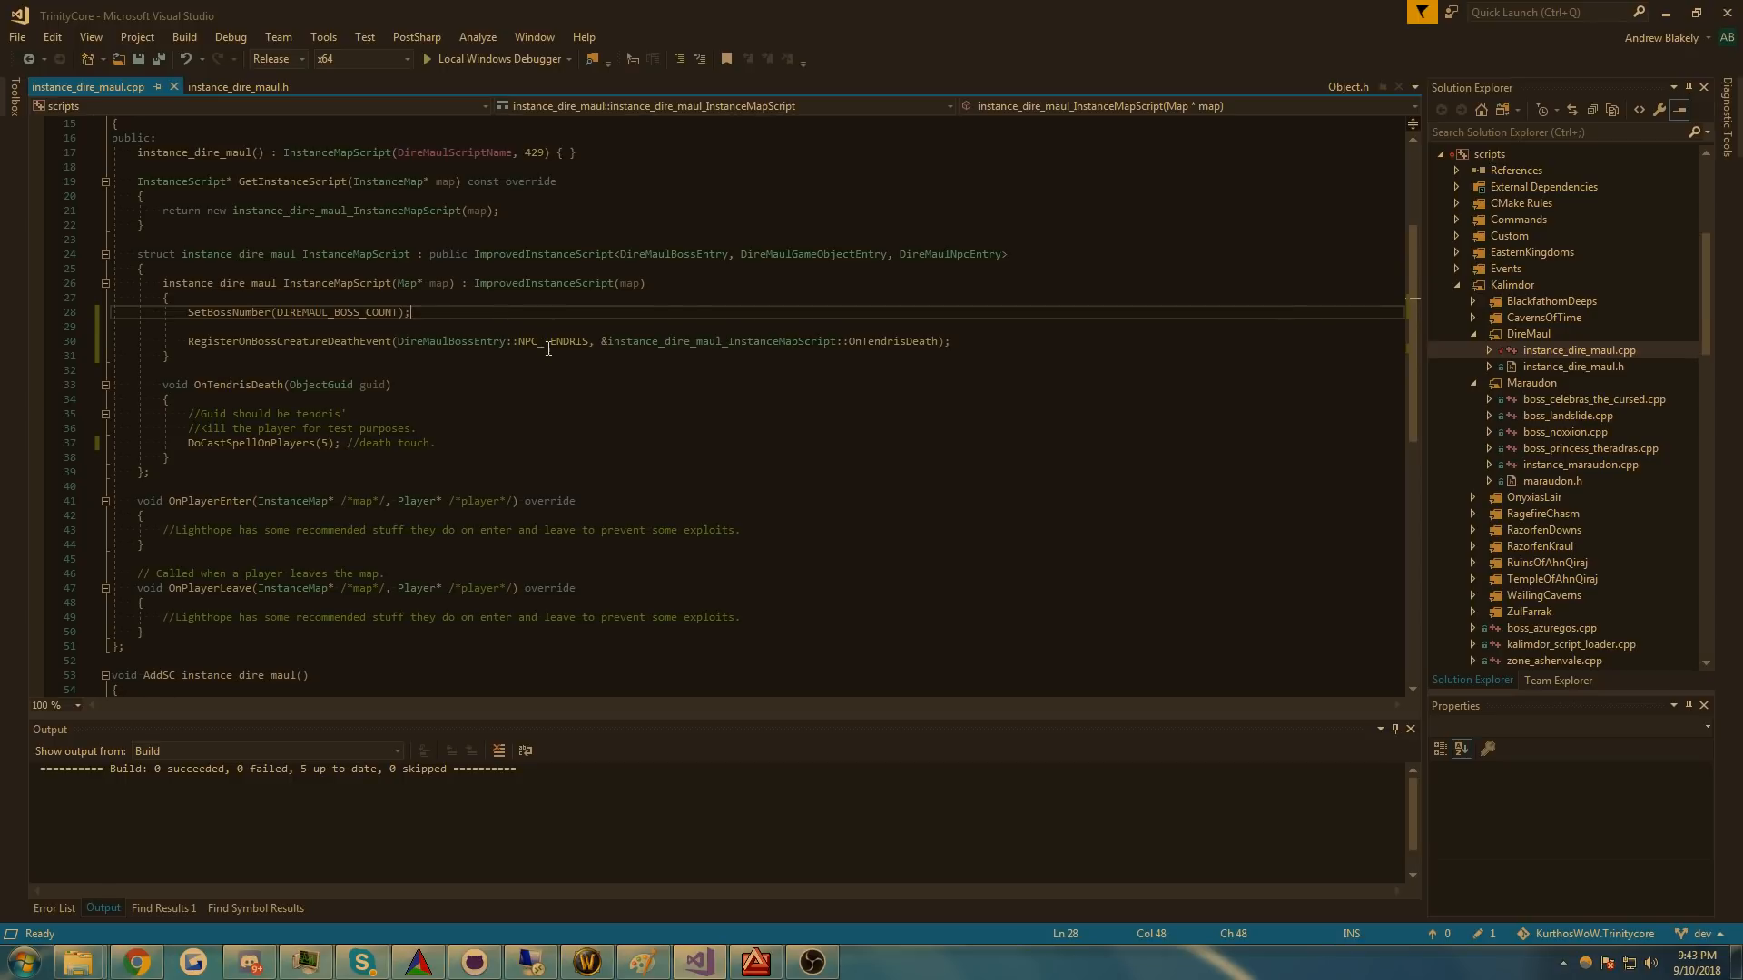
pyautogui.doubleClick(556, 341)
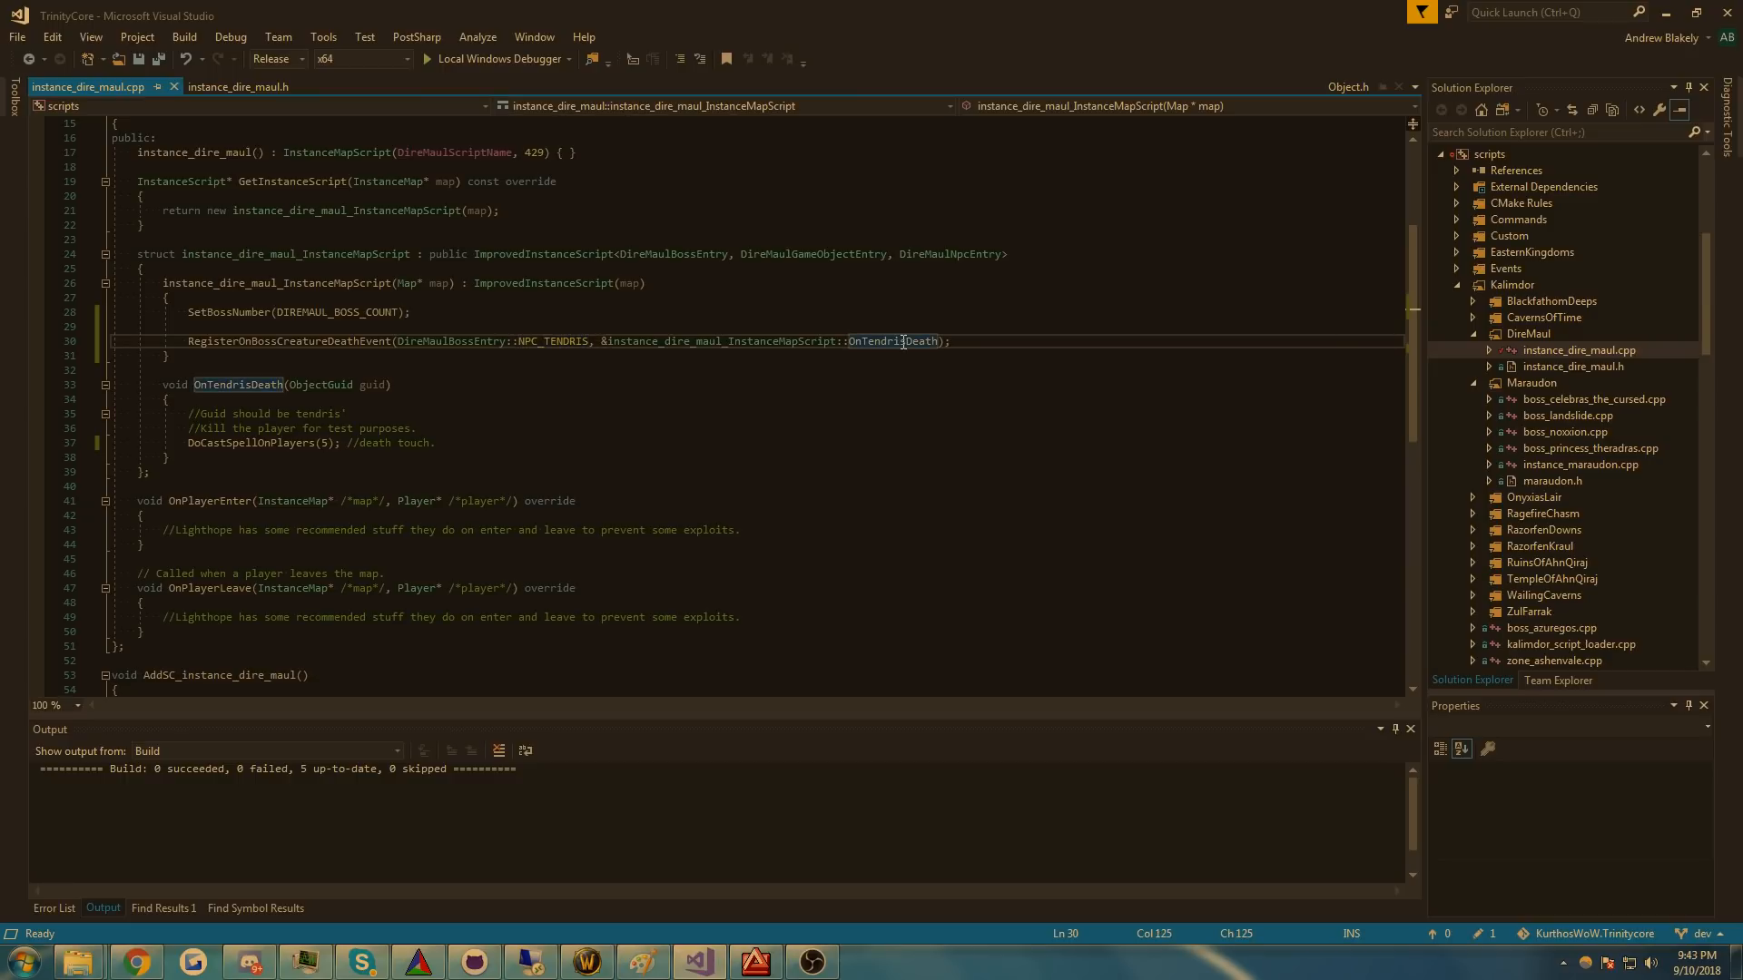
pyautogui.click(234, 385)
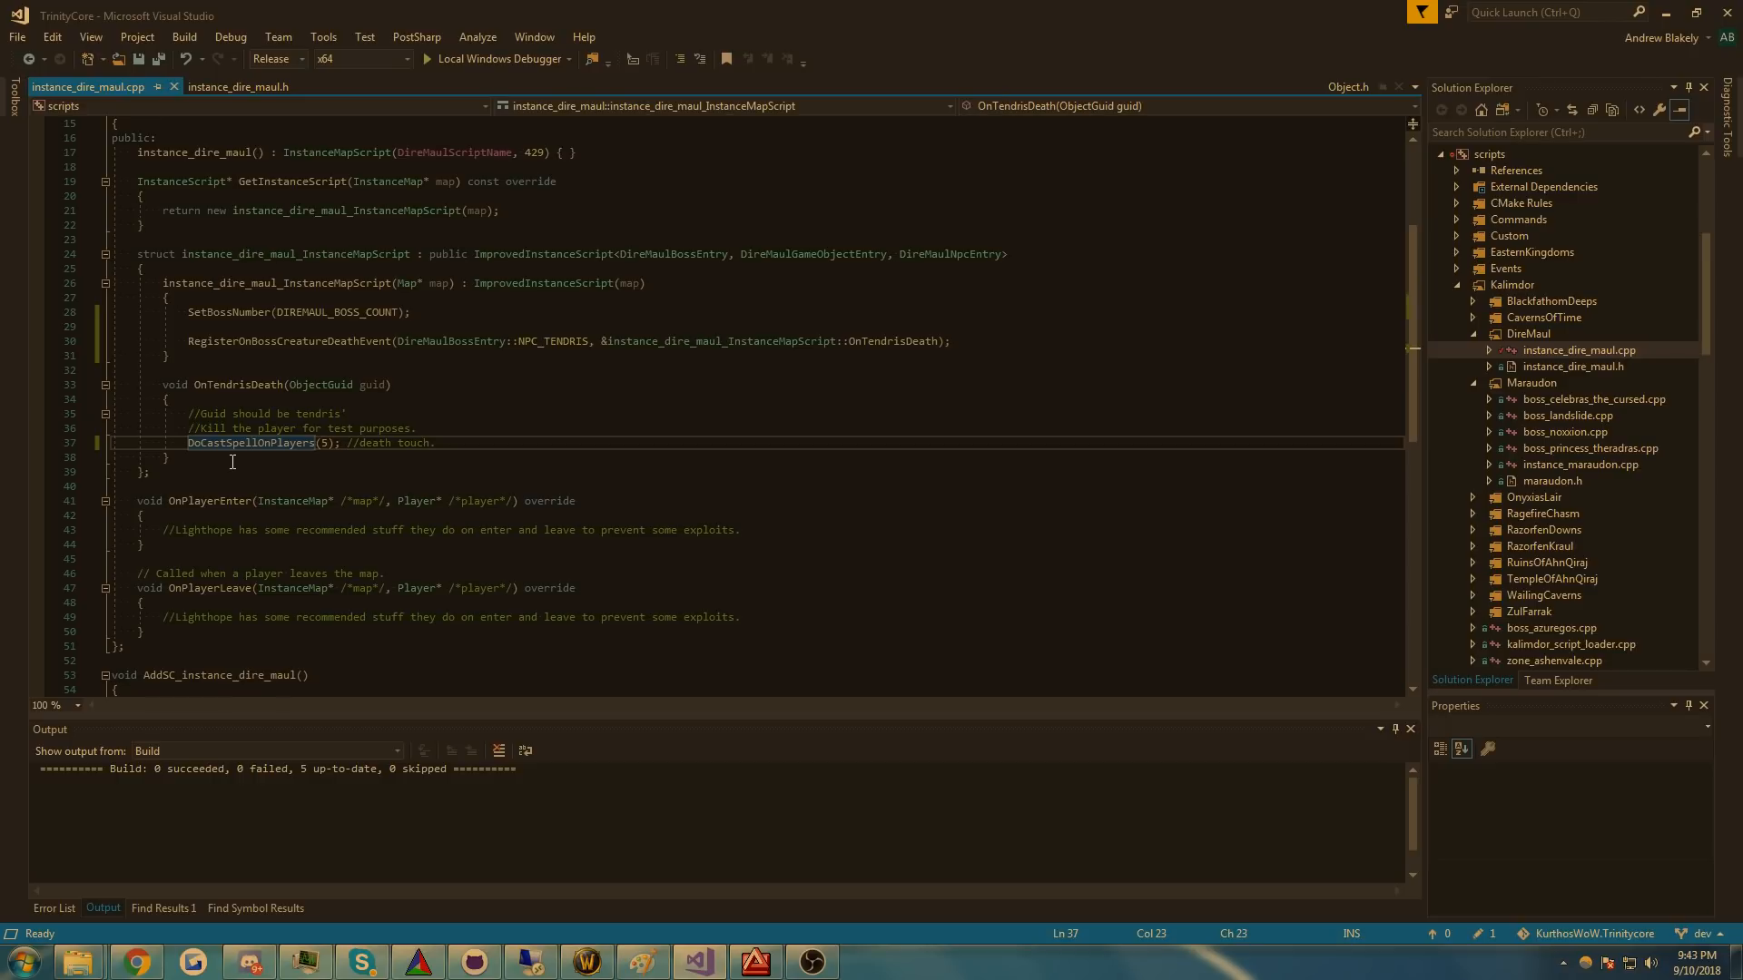
pyautogui.click(1589, 366)
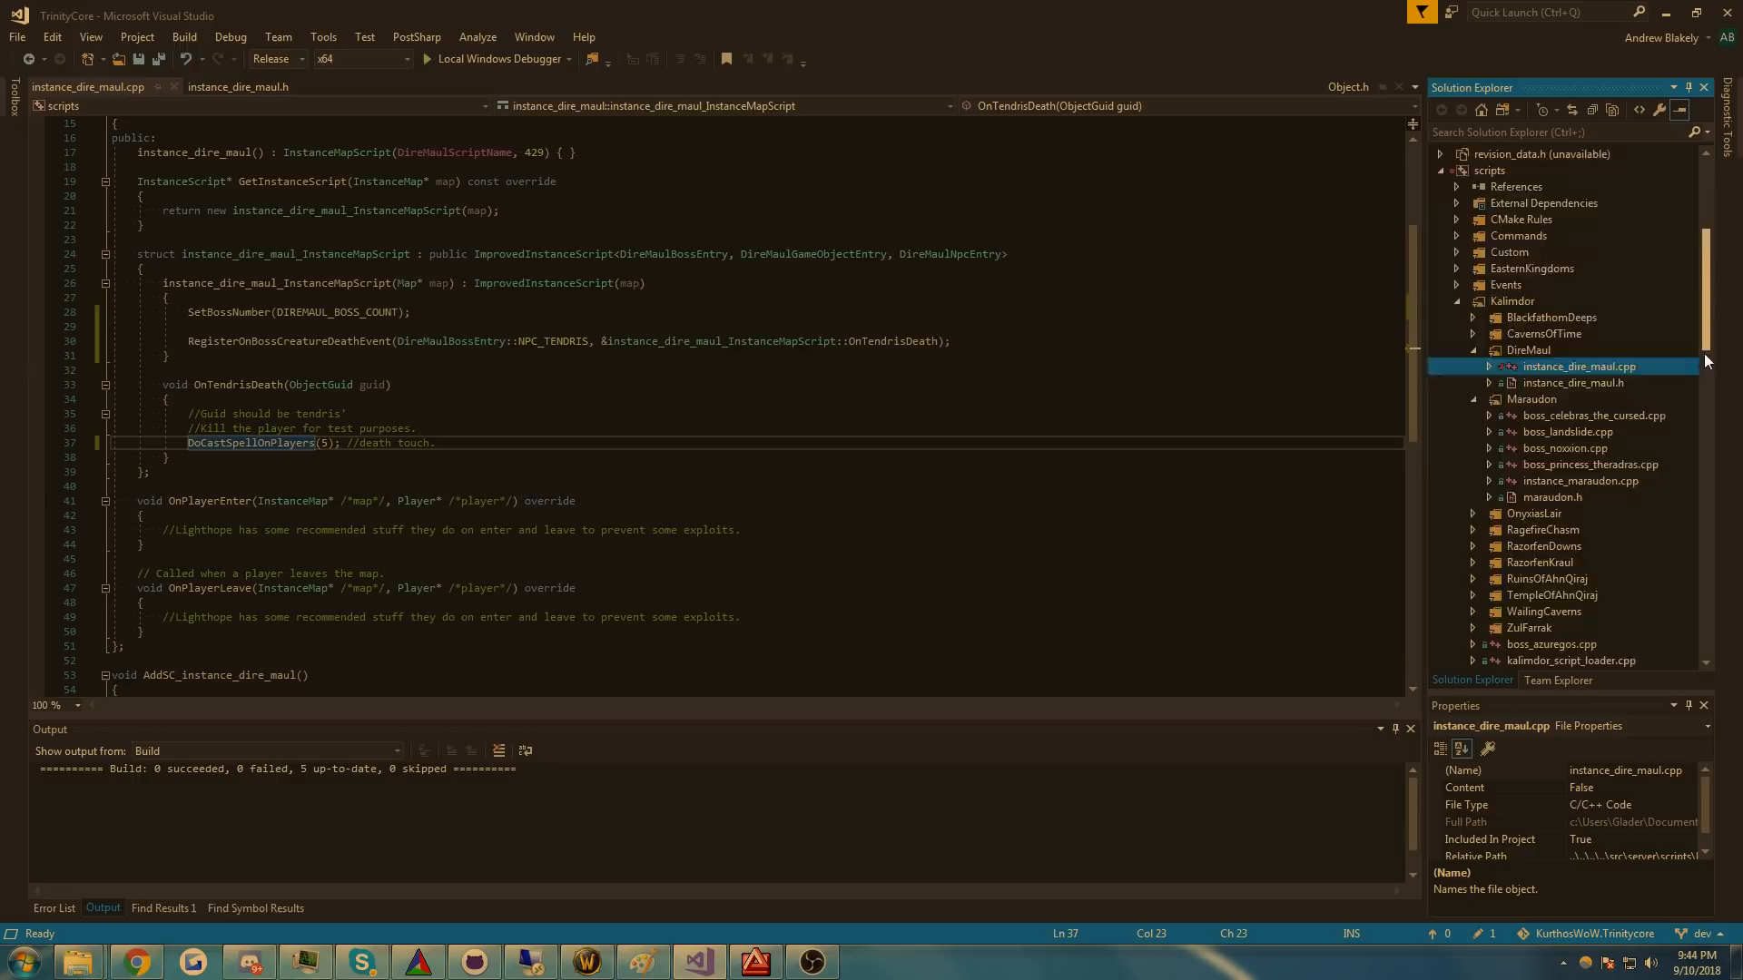
pyautogui.scroll(-3)
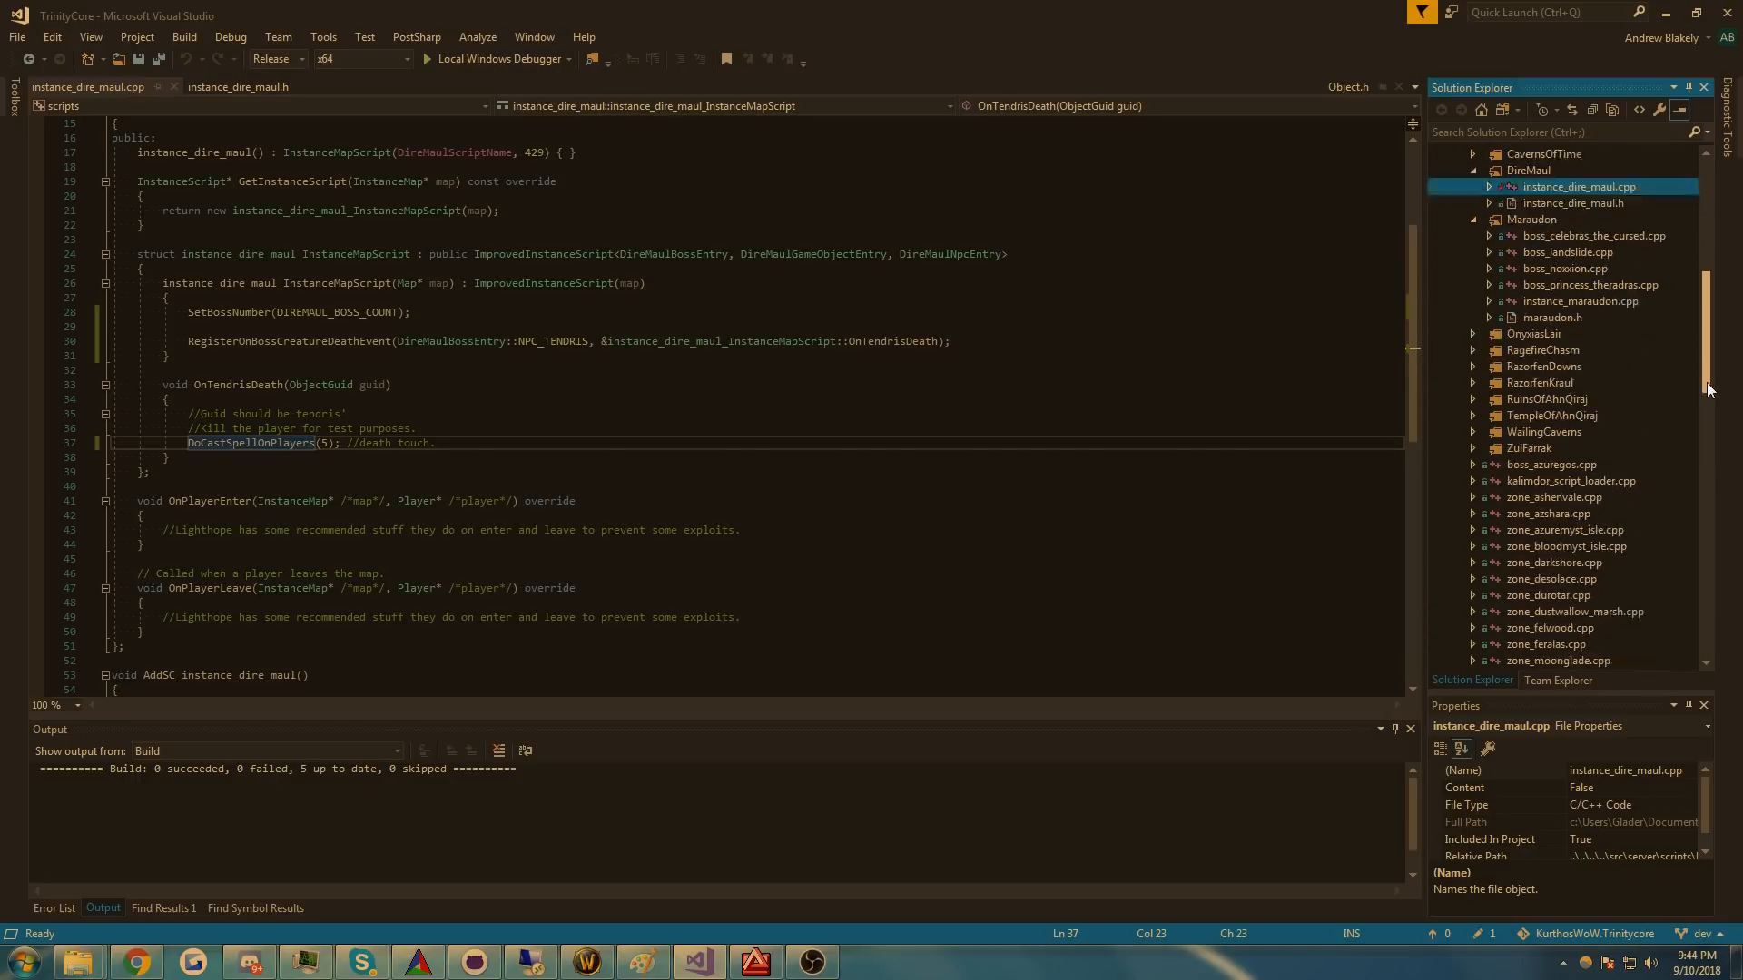
pyautogui.scroll(-3)
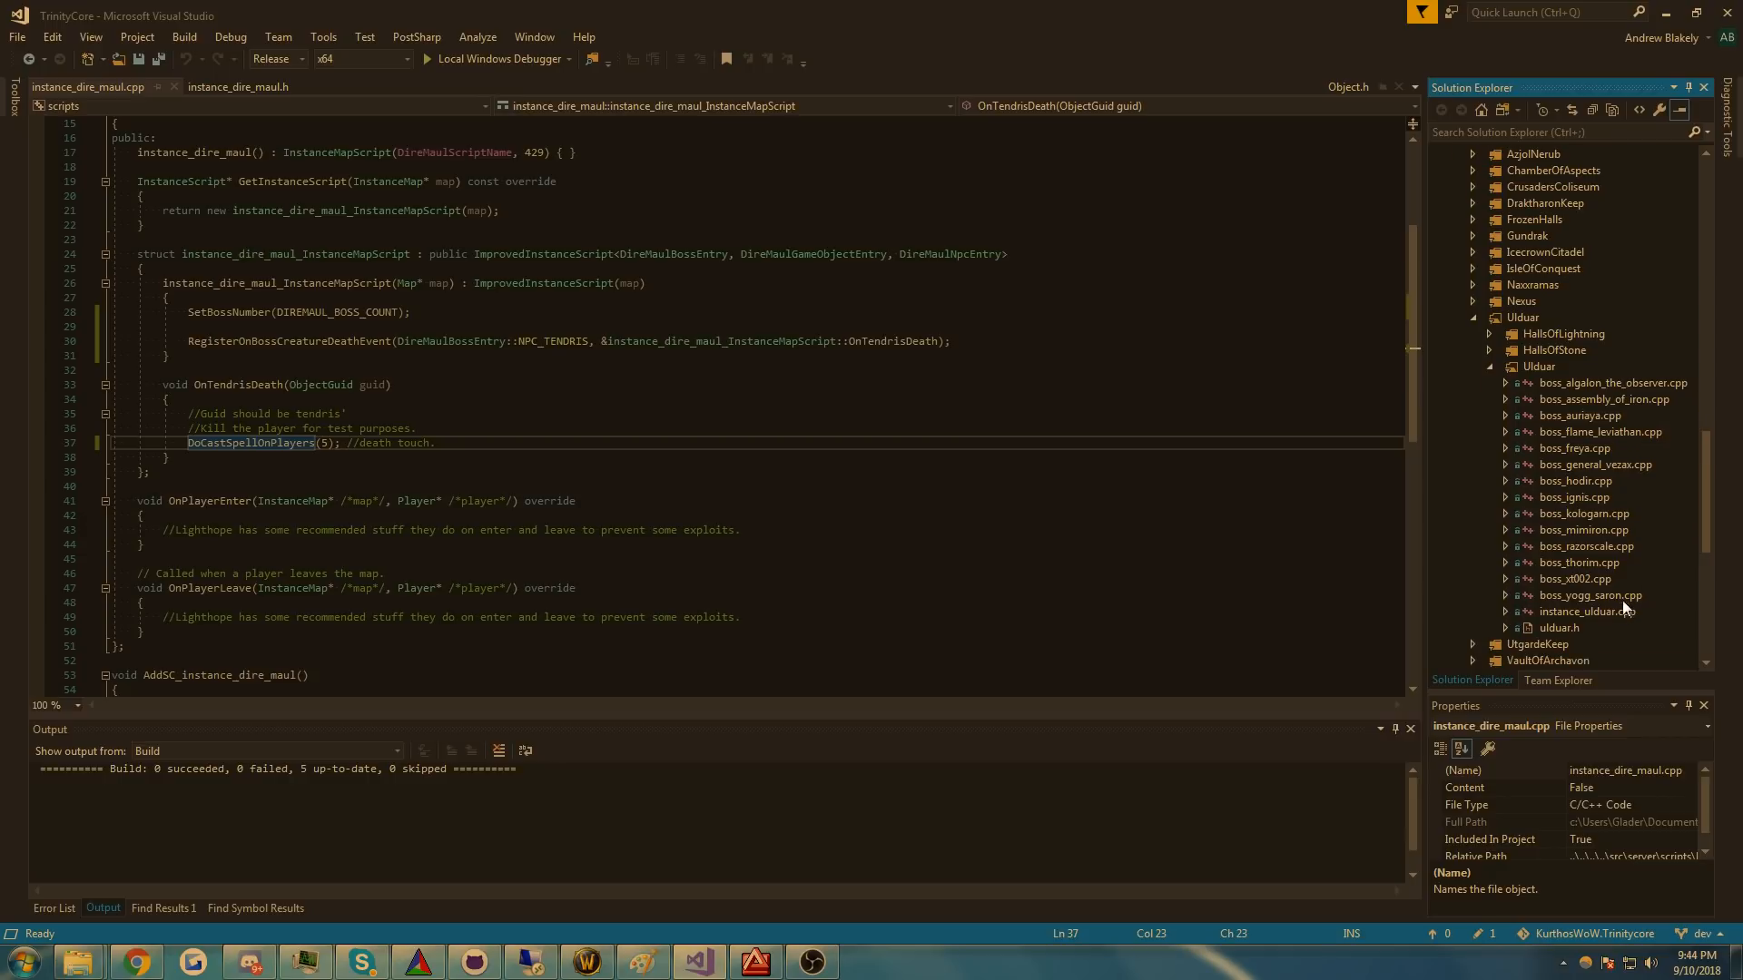
# - Browse instance_ulduar.cpp for reference, then navigate back to instance_dire_maul.cpp
pyautogui.doubleClick(1583, 611)
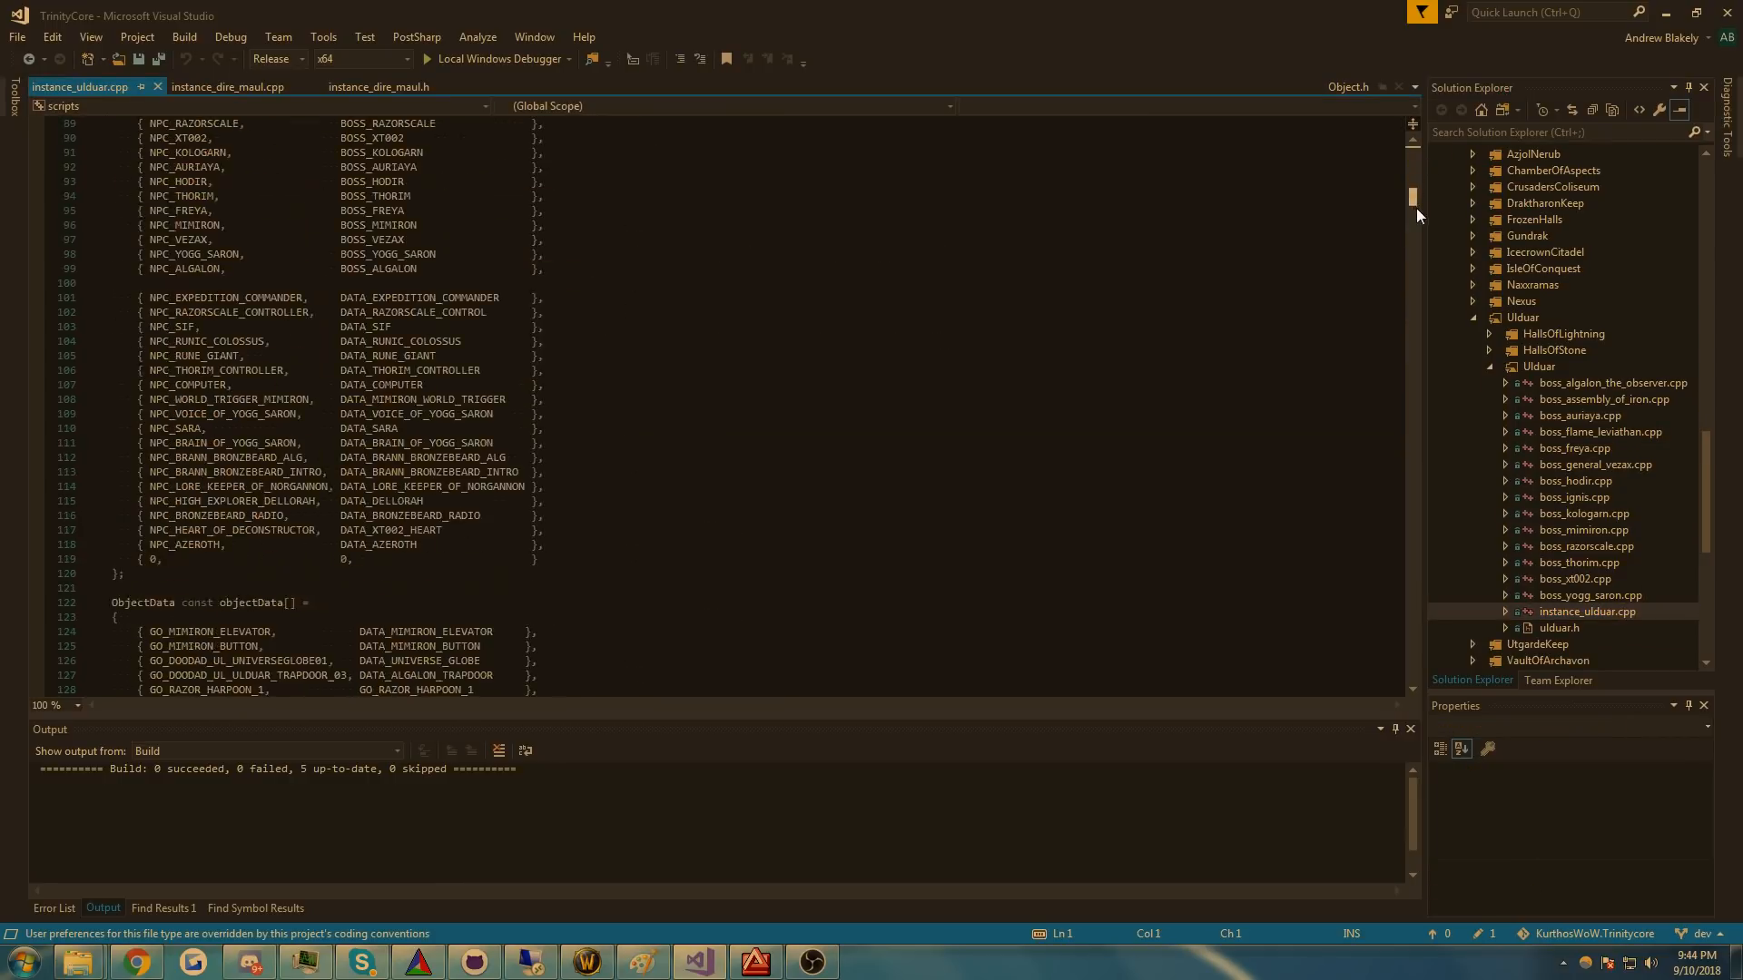
pyautogui.scroll(-3)
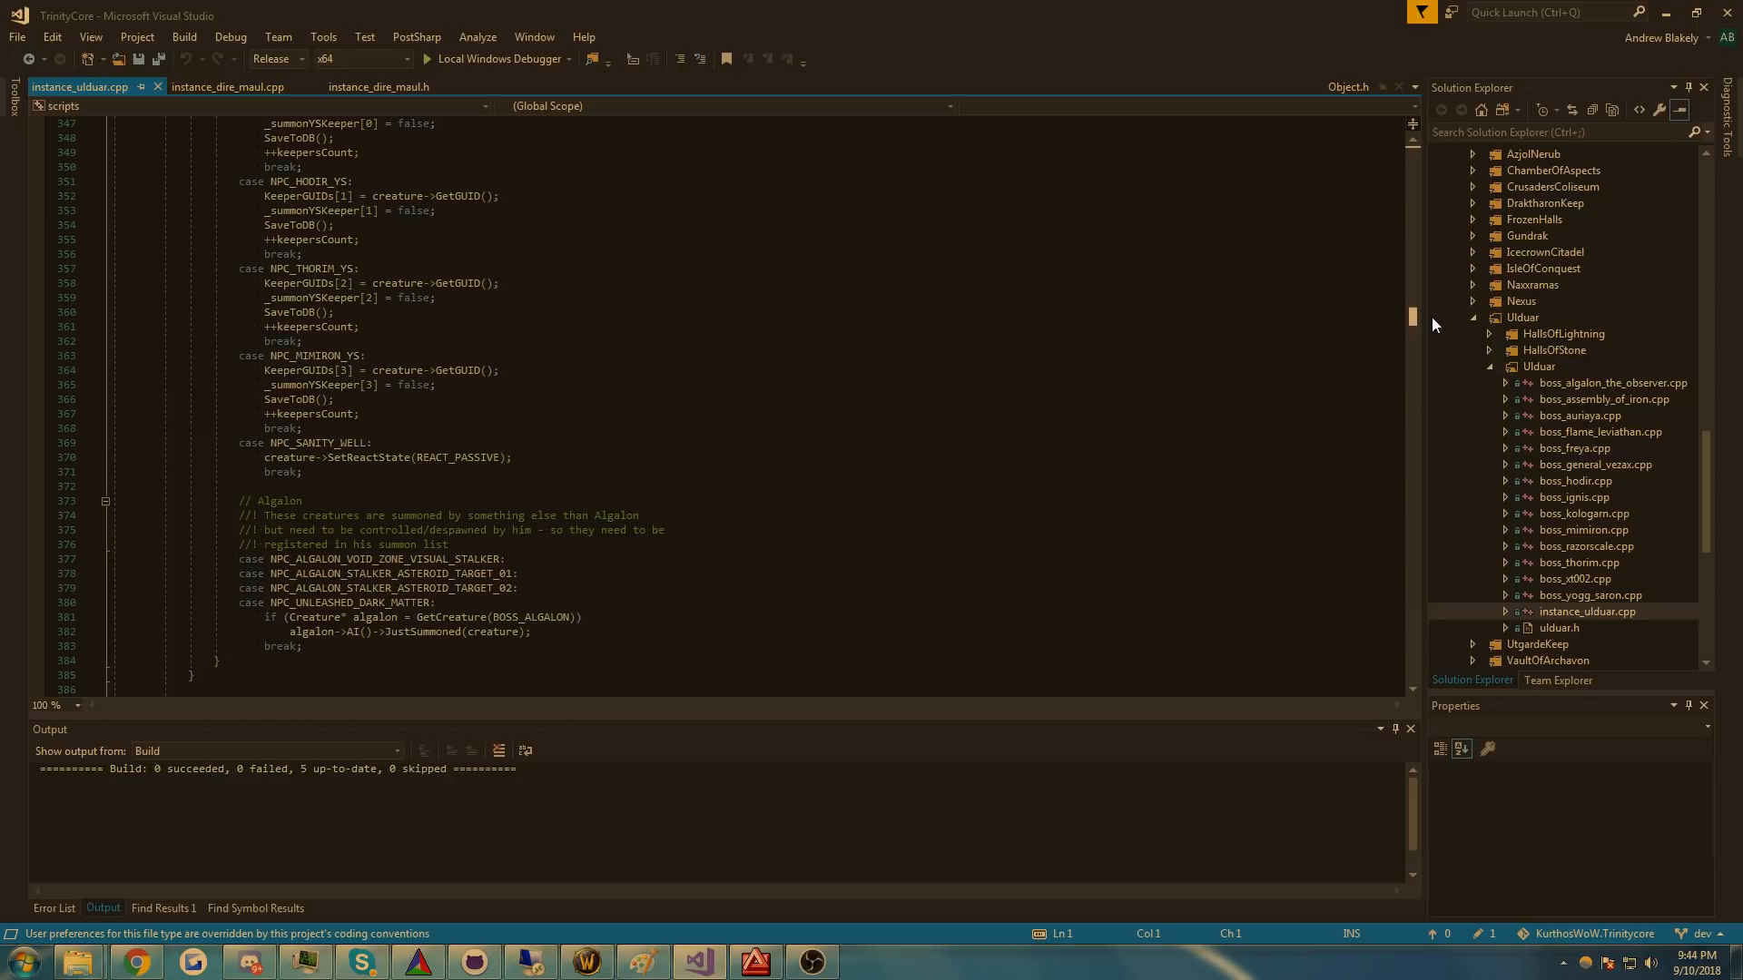
pyautogui.scroll(-3)
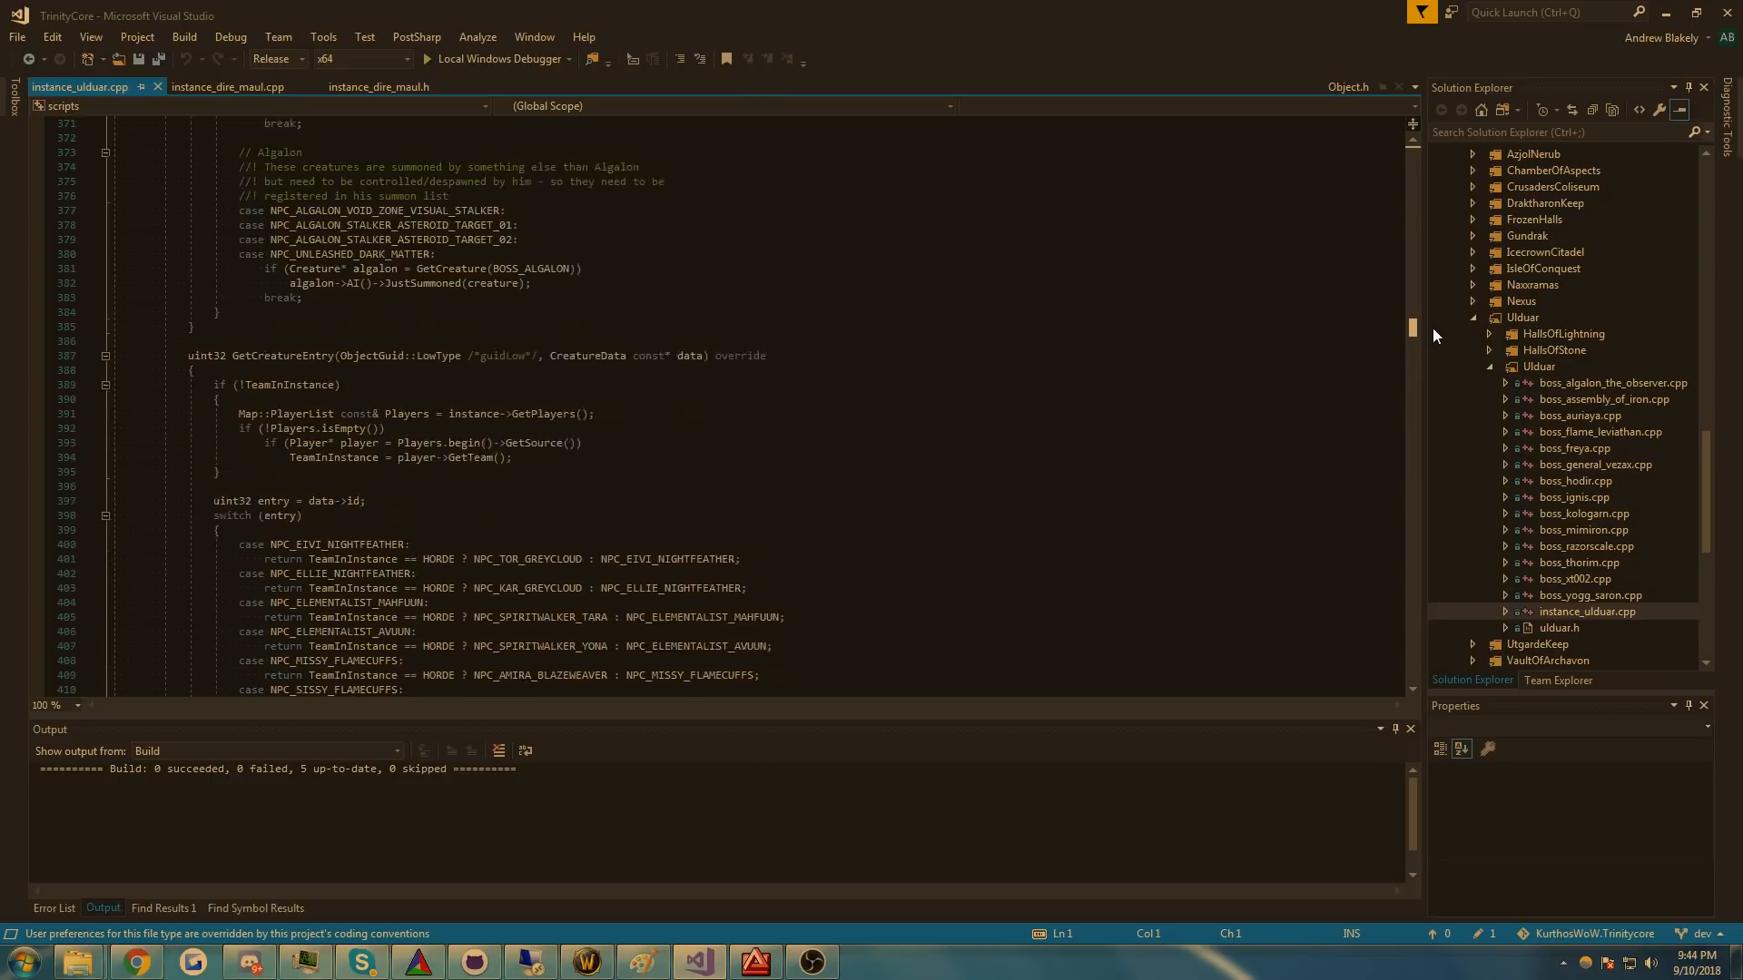
pyautogui.scroll(-3)
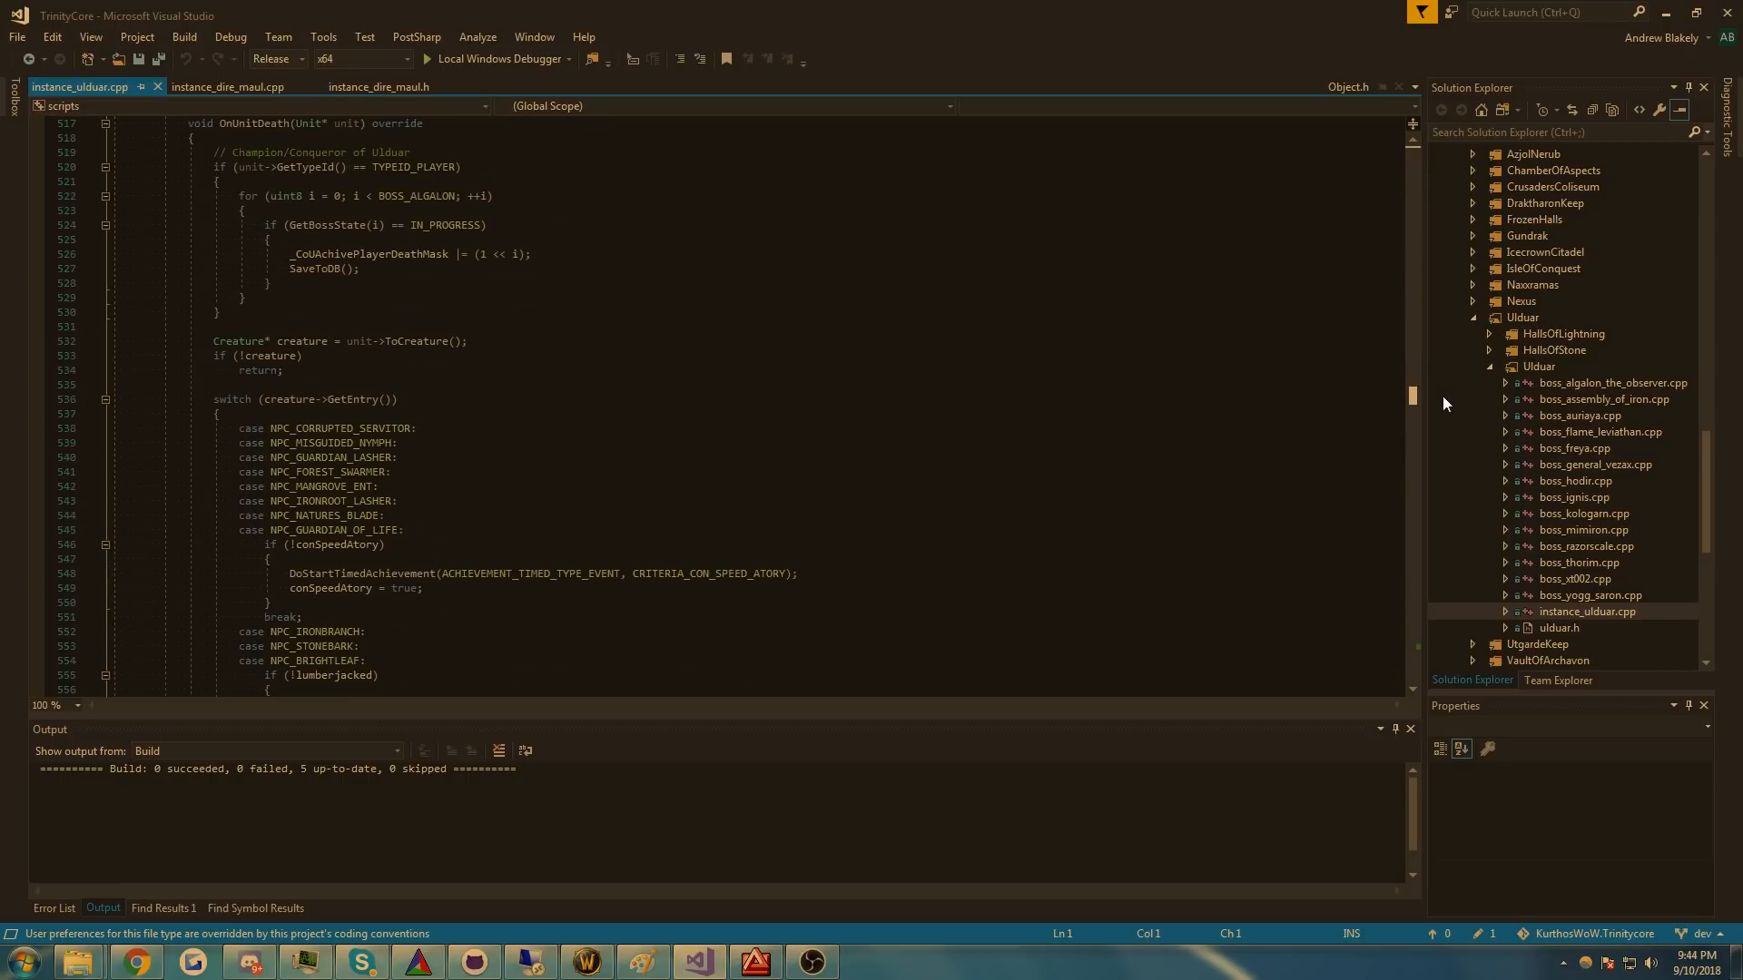
pyautogui.scroll(-3)
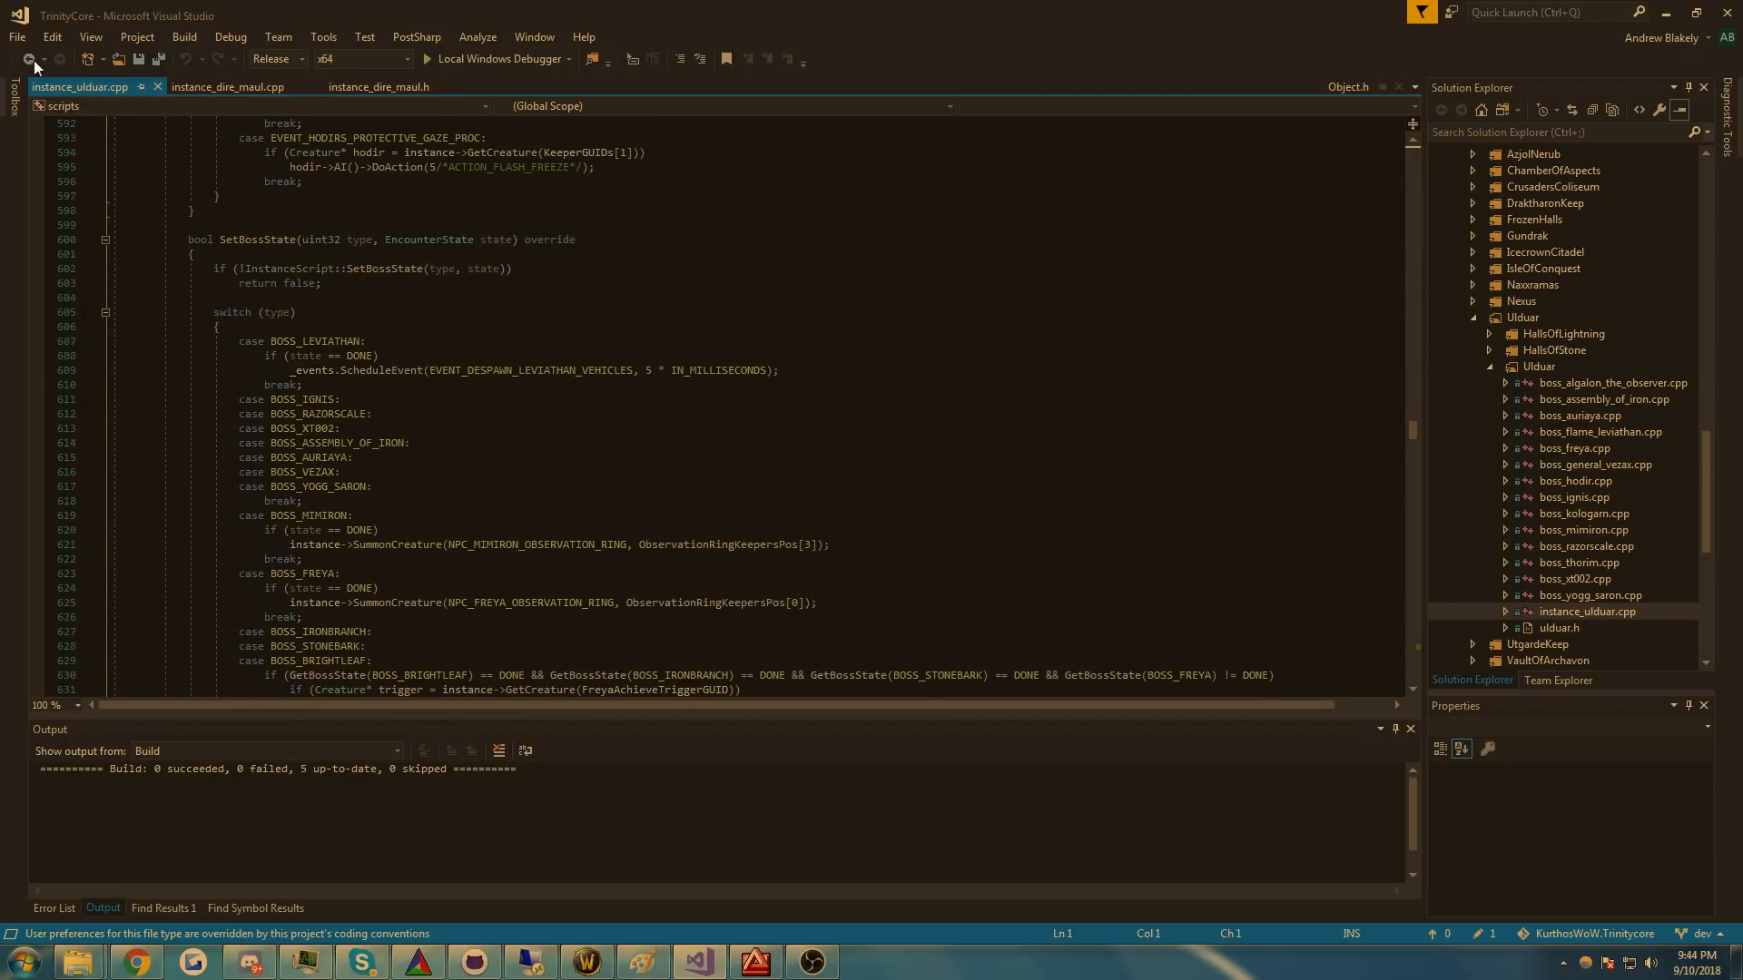
pyautogui.click(230, 87)
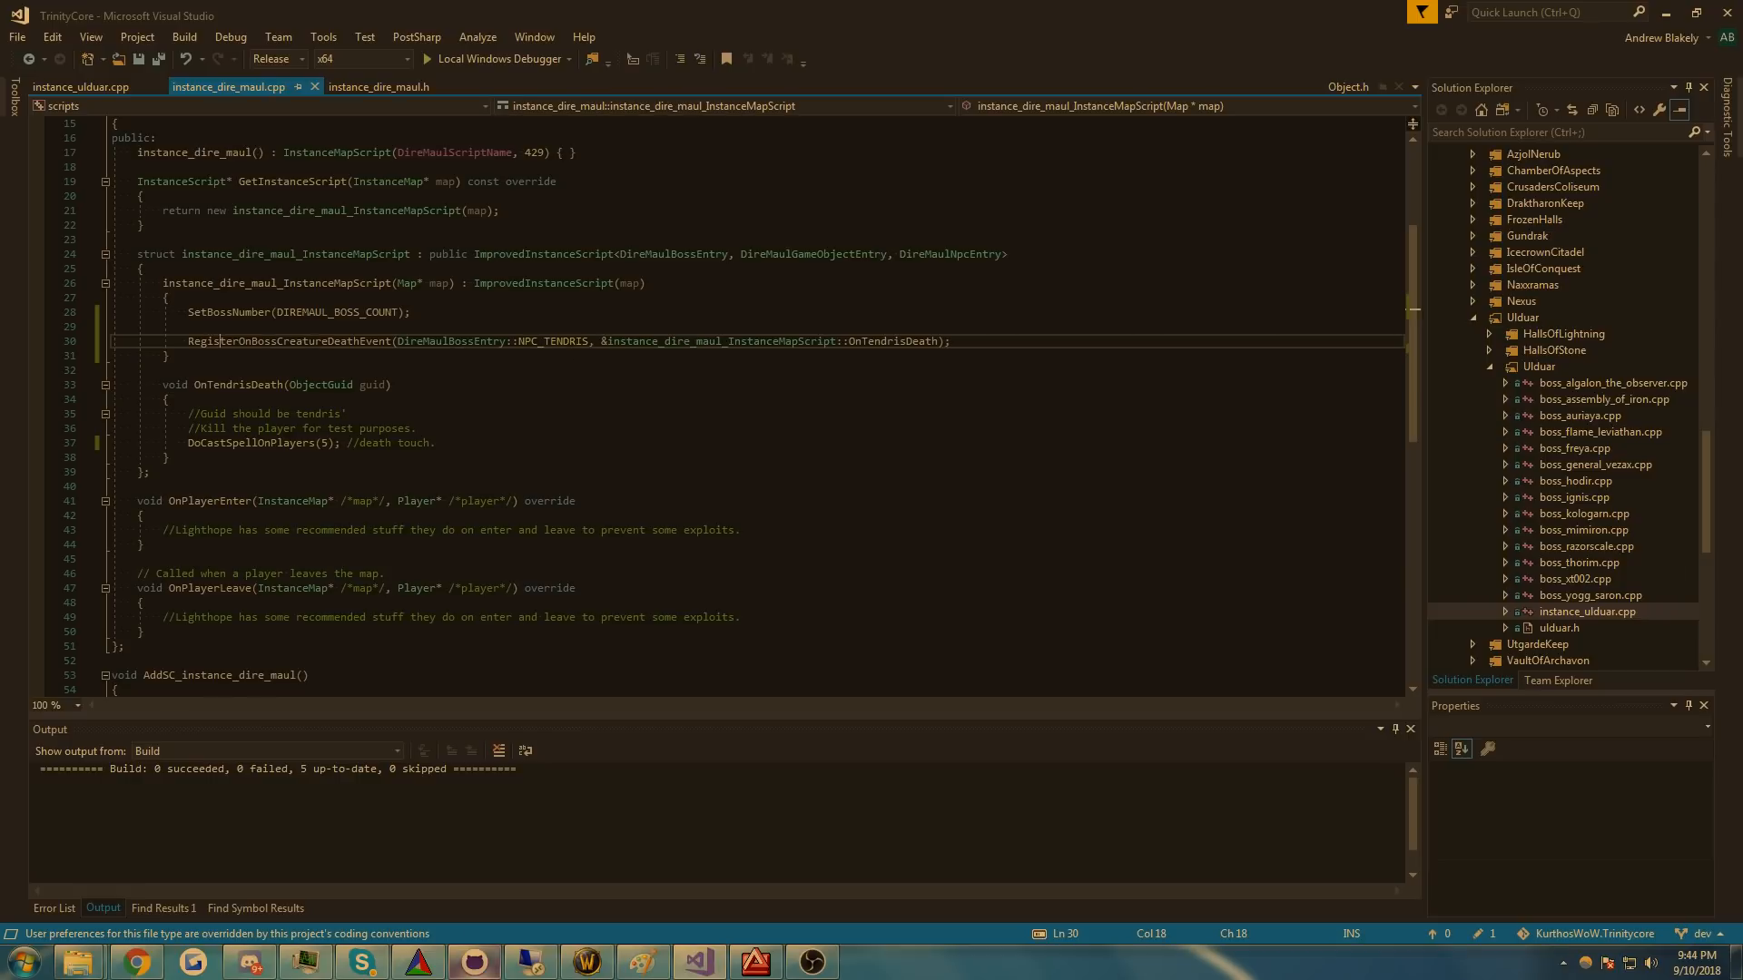
pyautogui.click(585, 961)
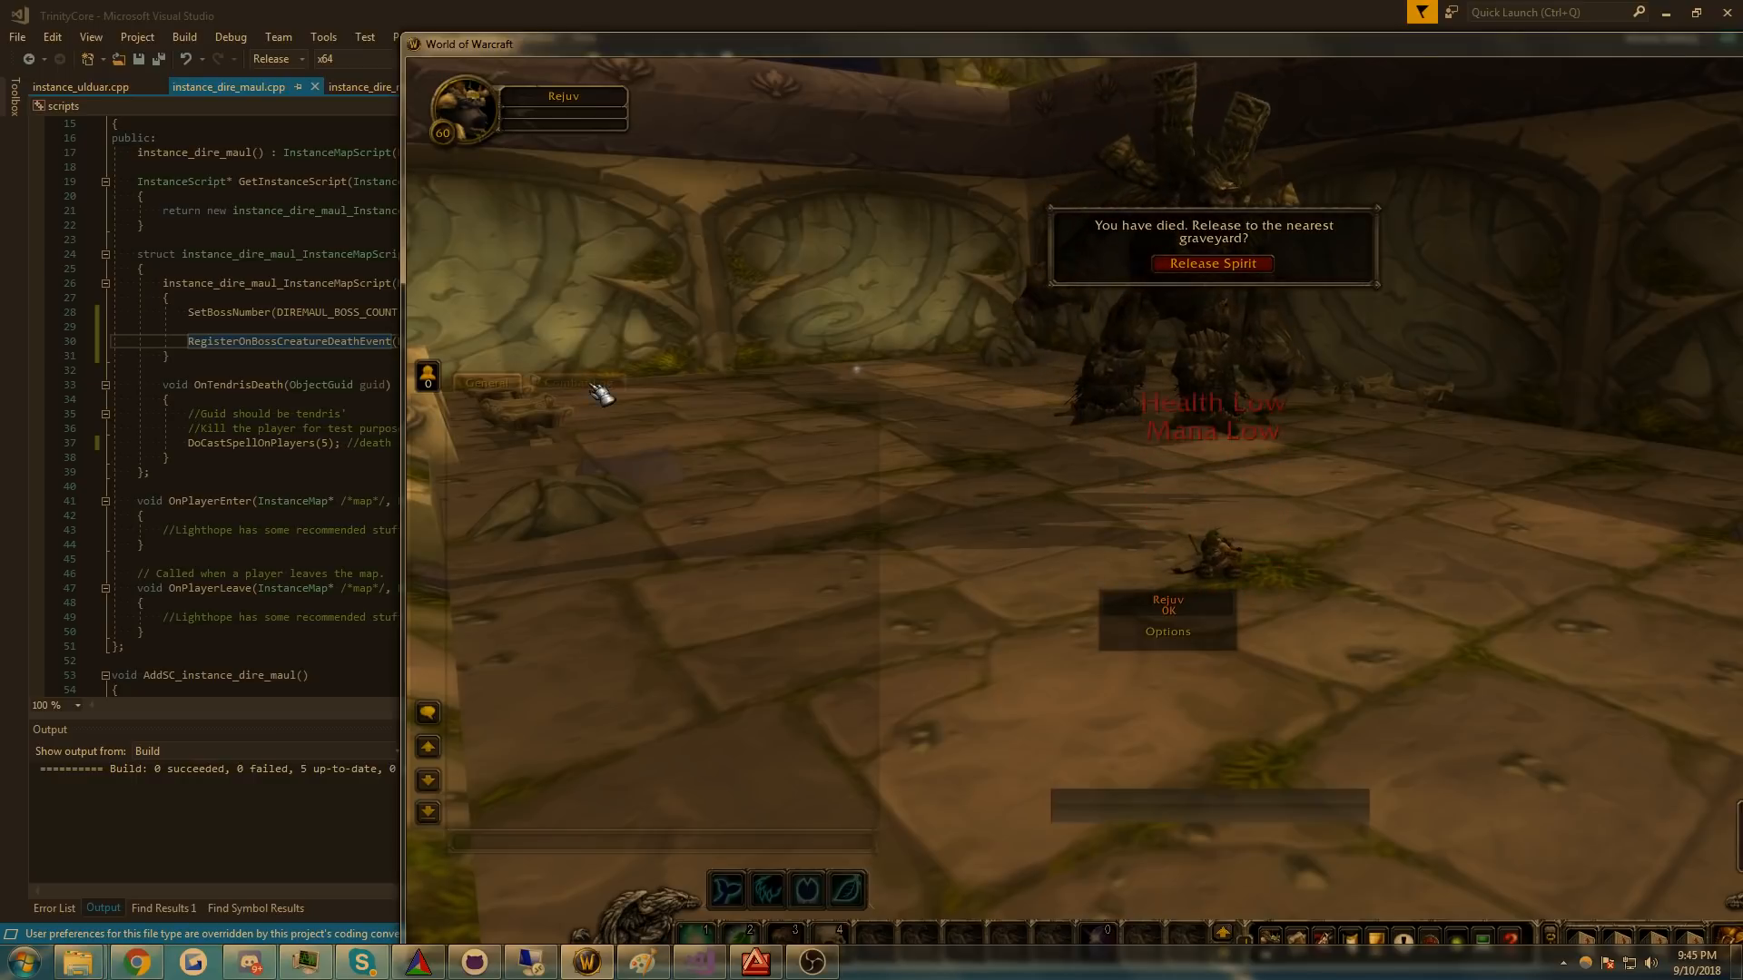
# - Show the dead character with the release-to-graveyard prompt, then return to Visual Studio
pyautogui.click(577, 382)
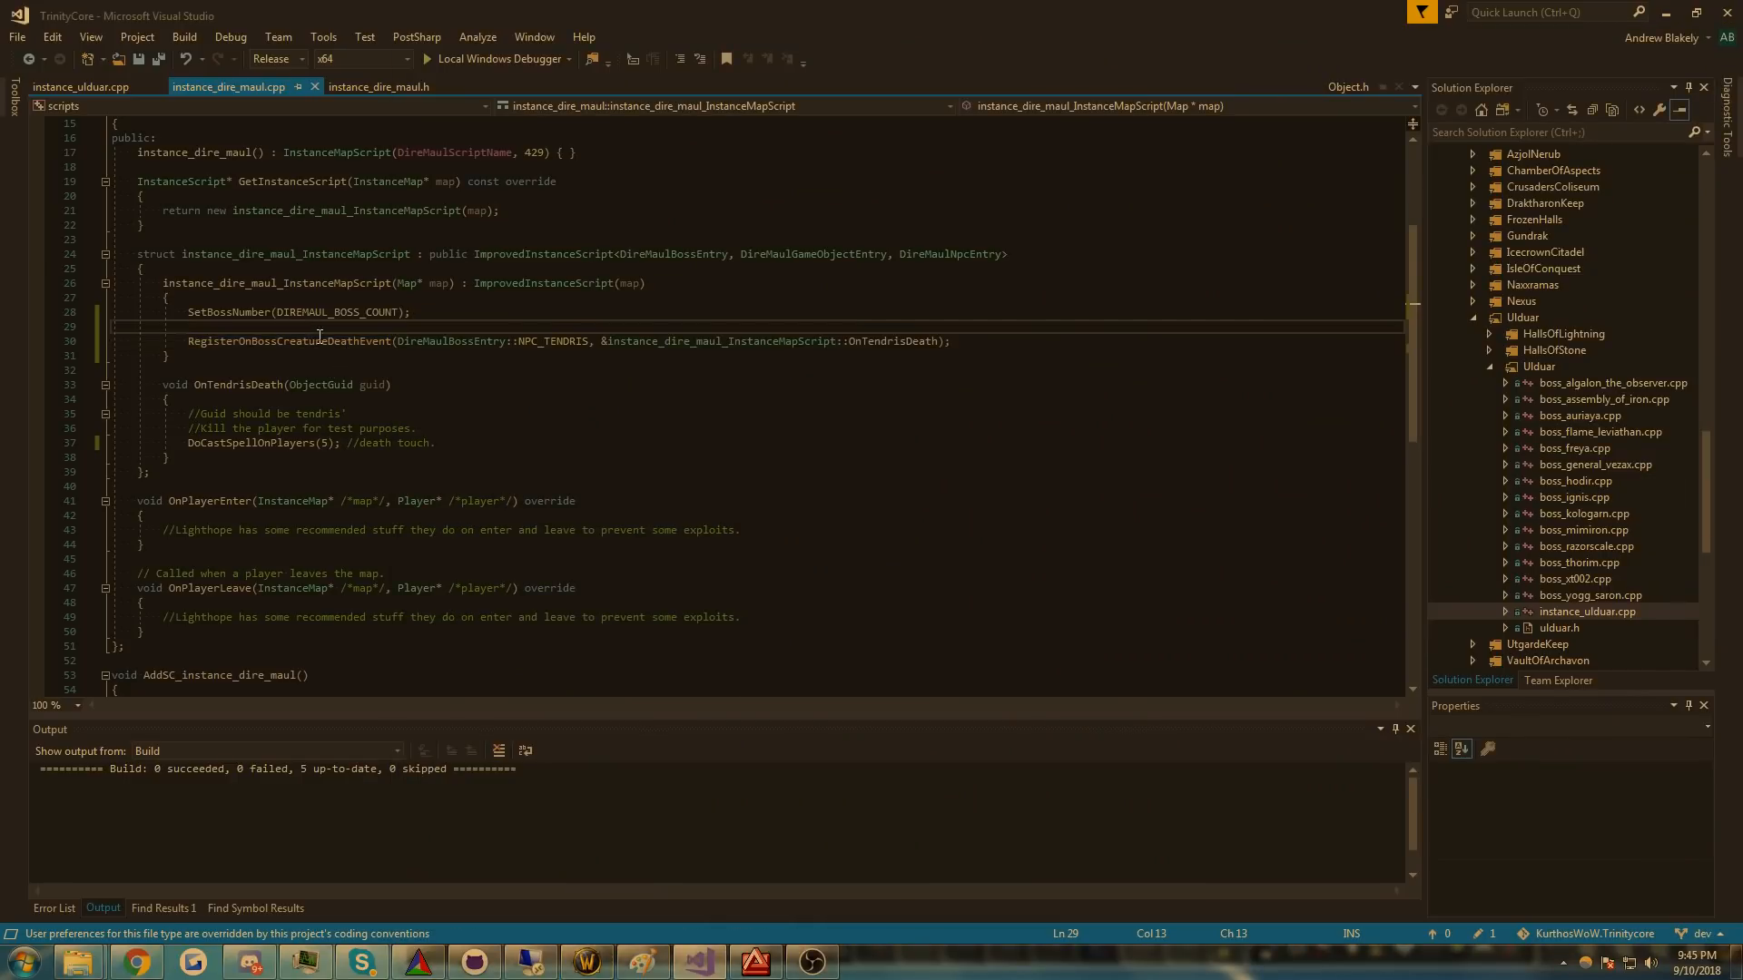
pyautogui.moveTo(315, 340)
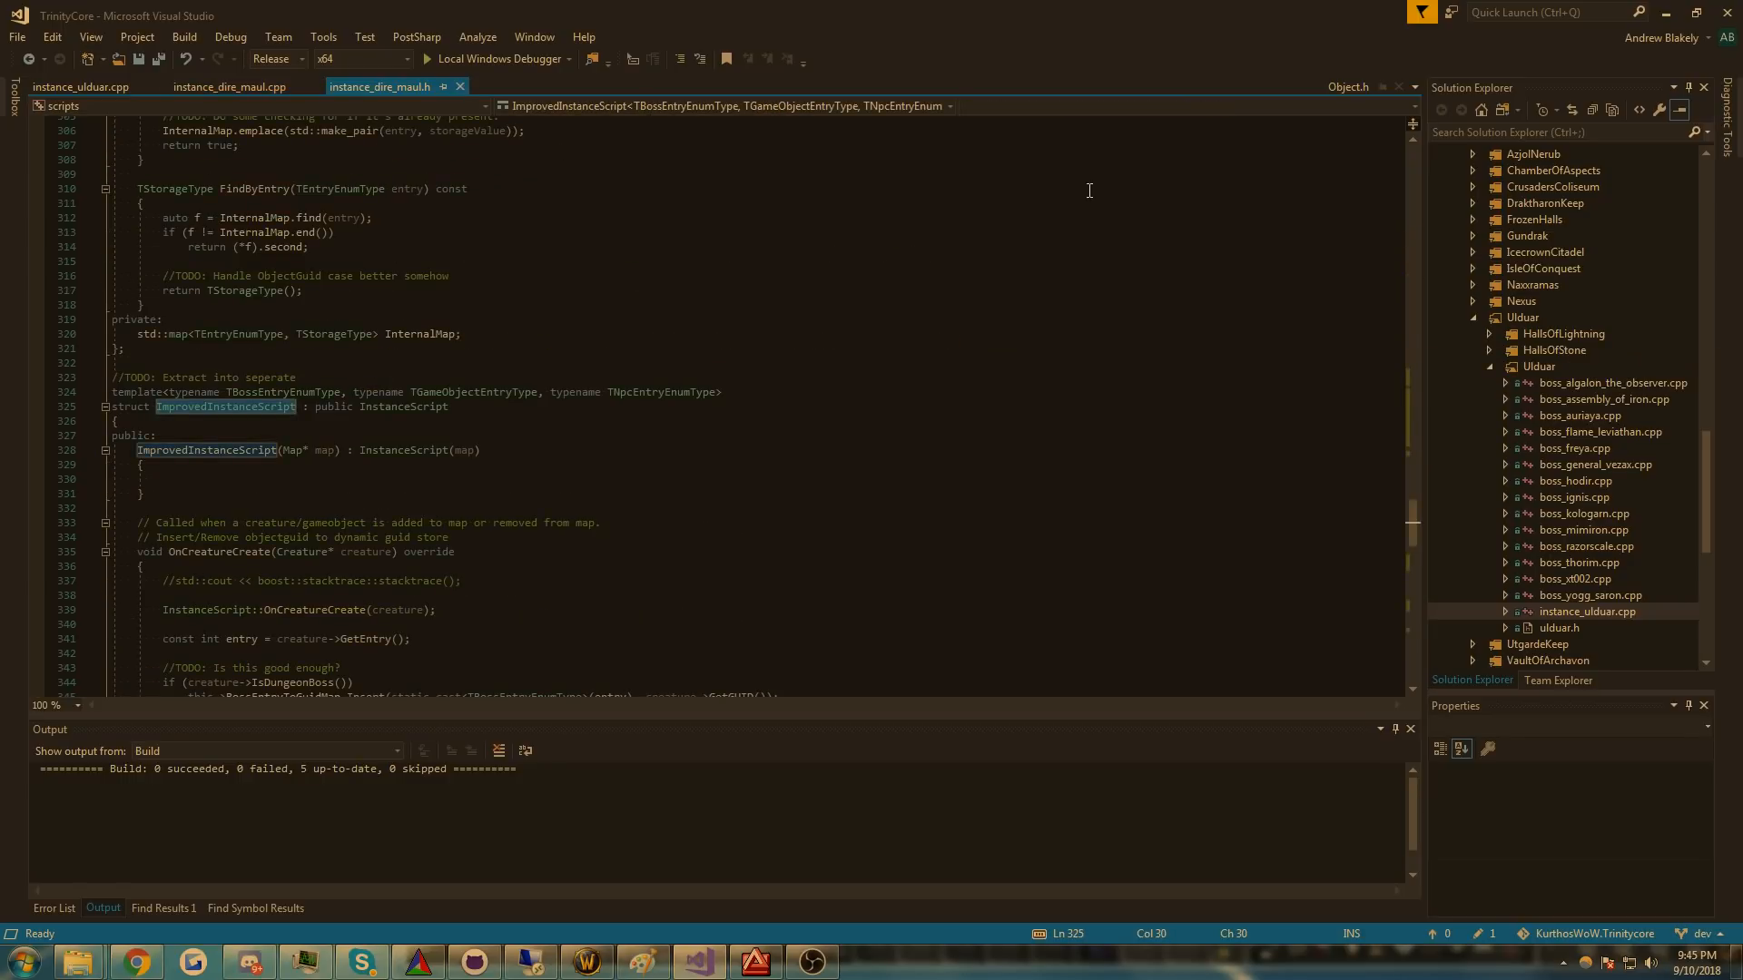
pyautogui.scroll(-3)
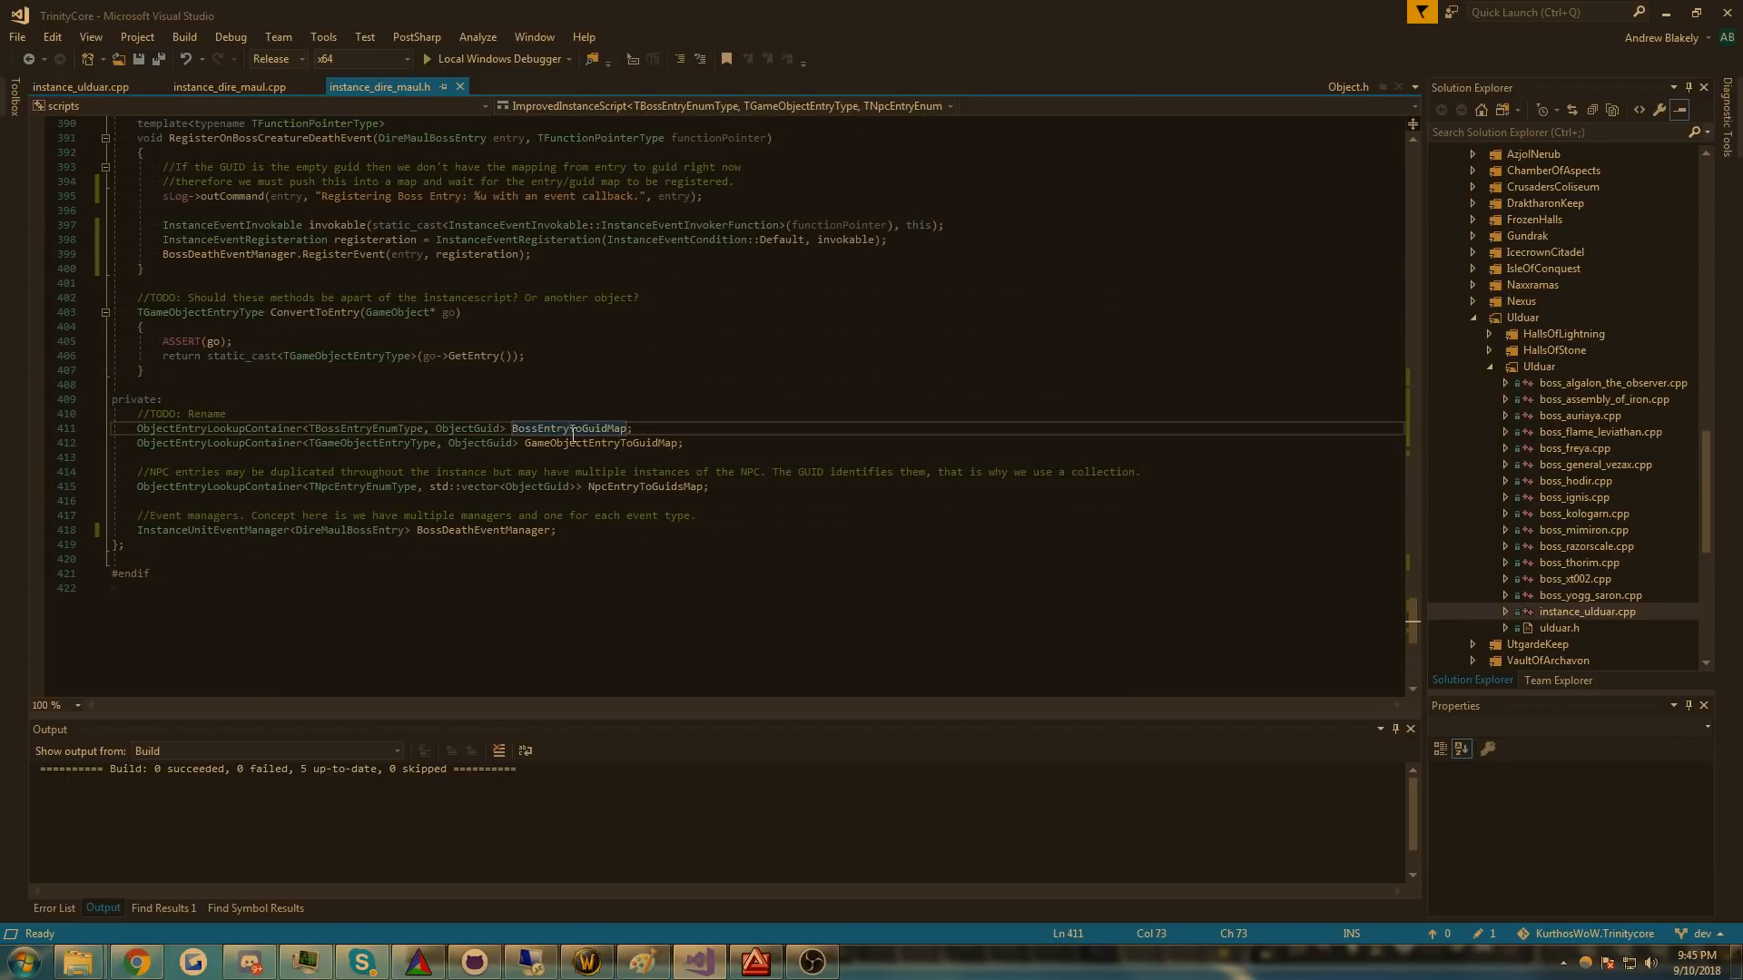
pyautogui.scroll(3)
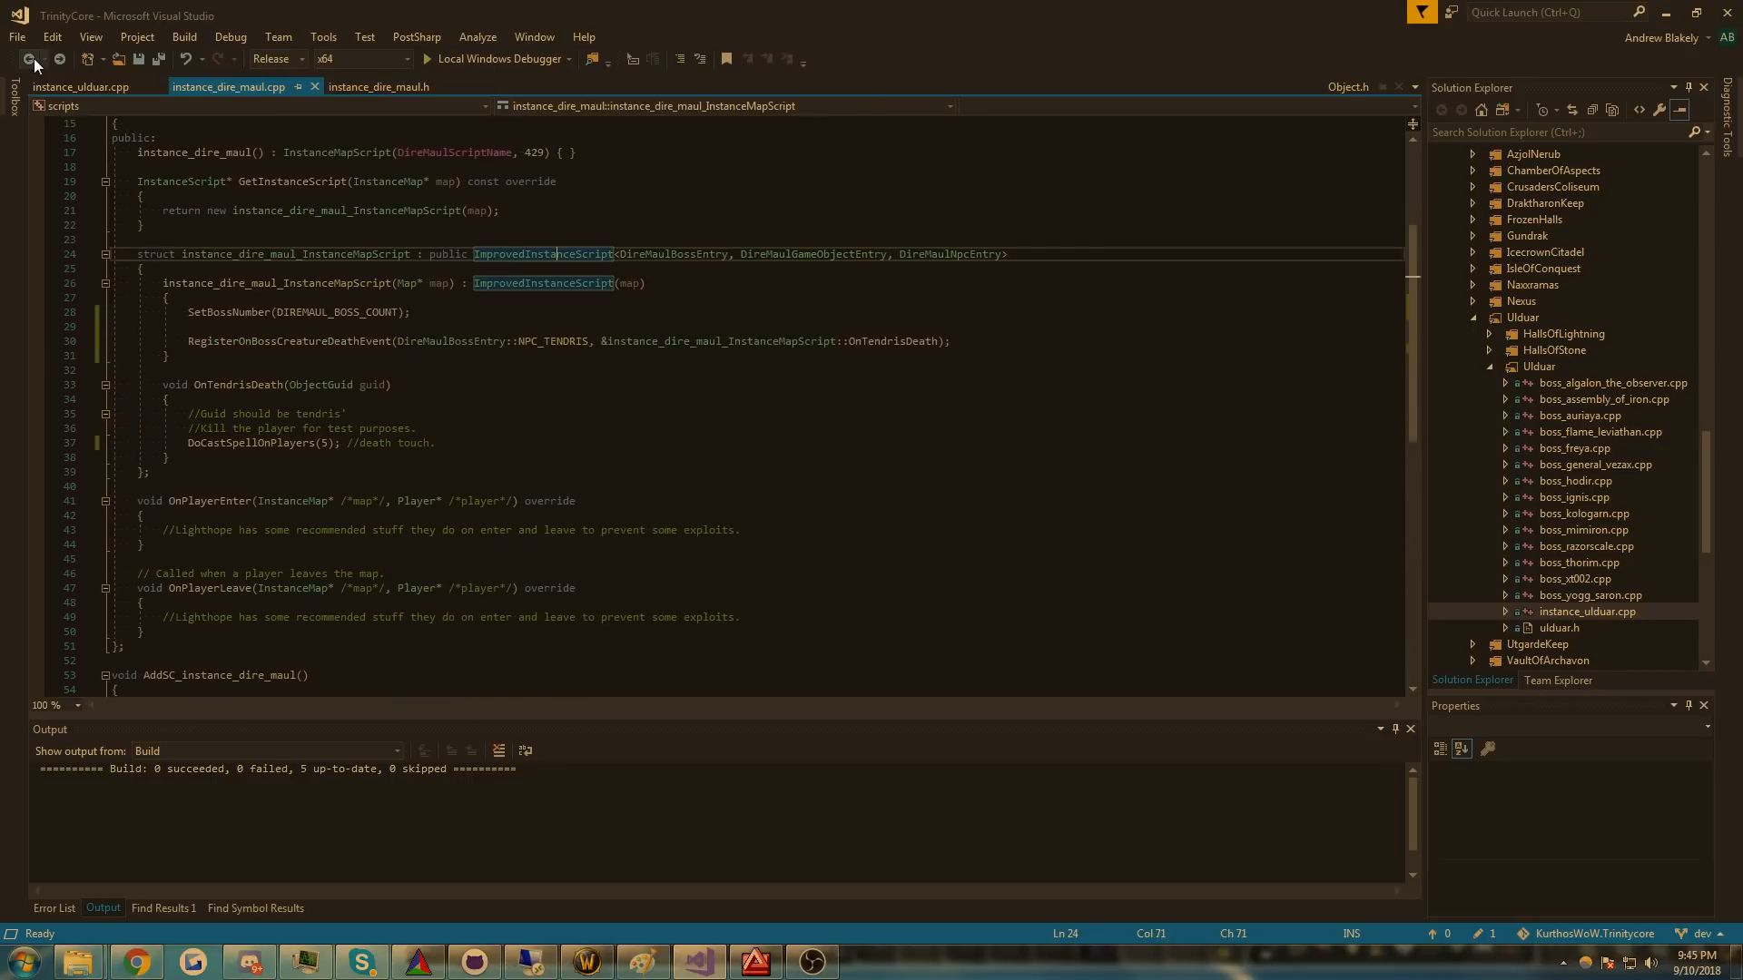
pyautogui.moveTo(1570, 627)
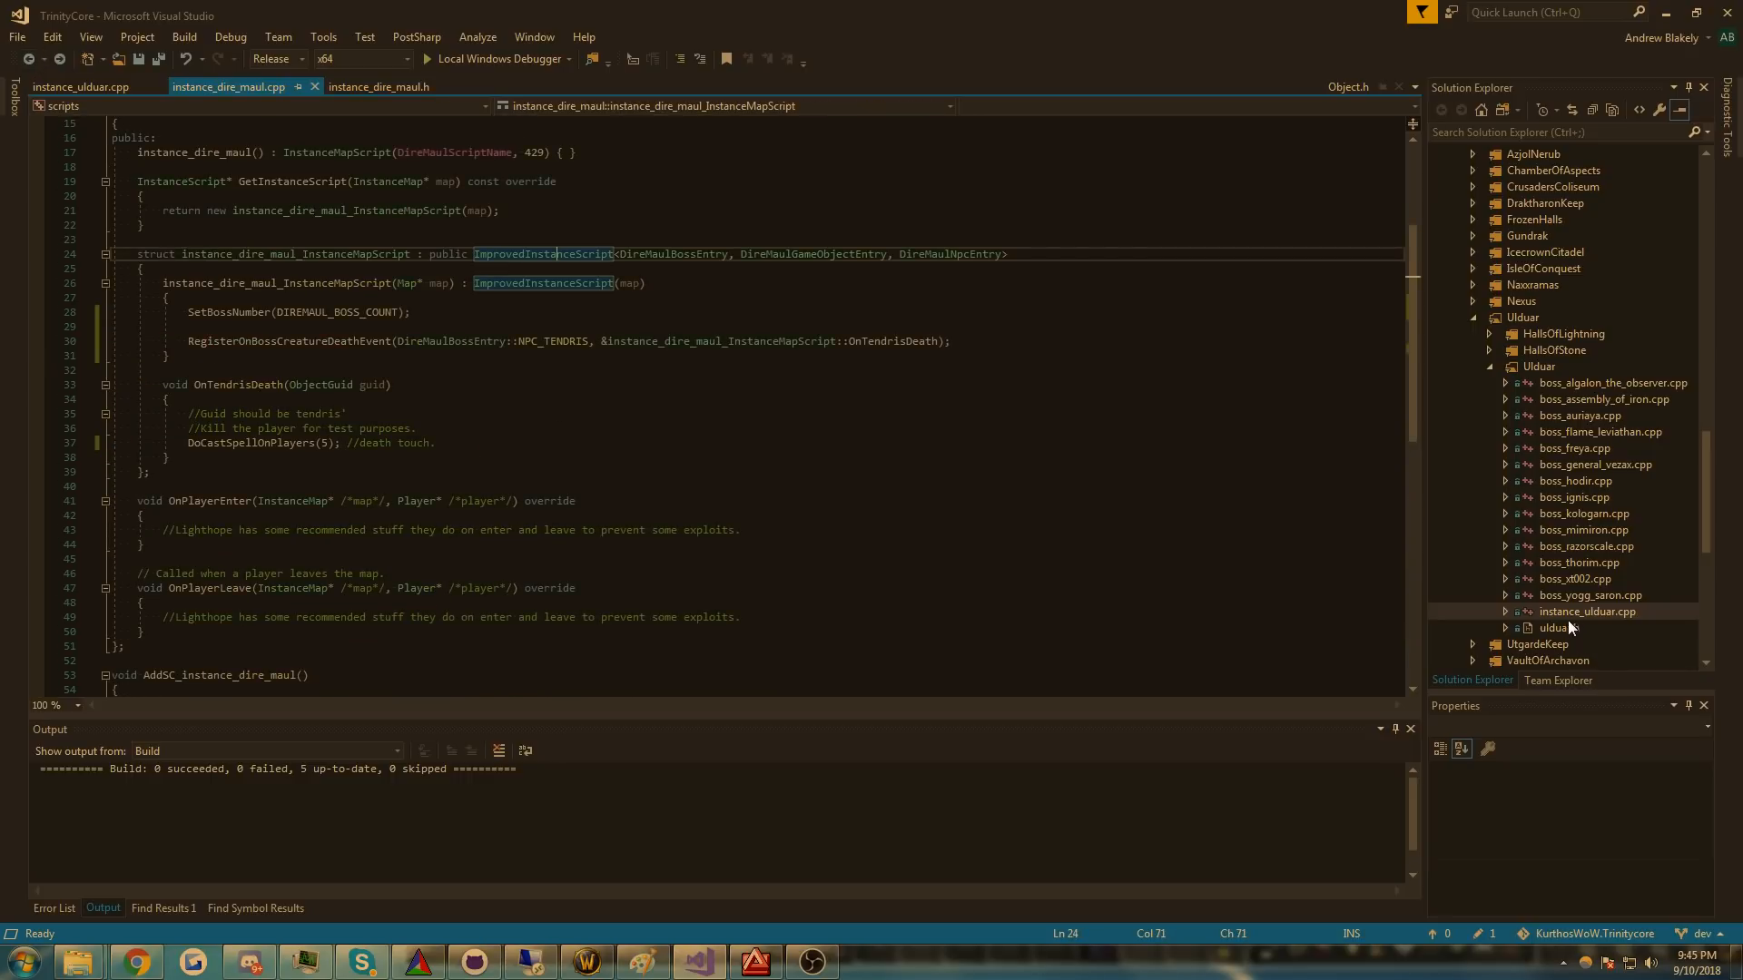
# - Review OnCreatureCreate and GetCreatureEntry in the instance_ulduar.cpp tab
pyautogui.click(80, 87)
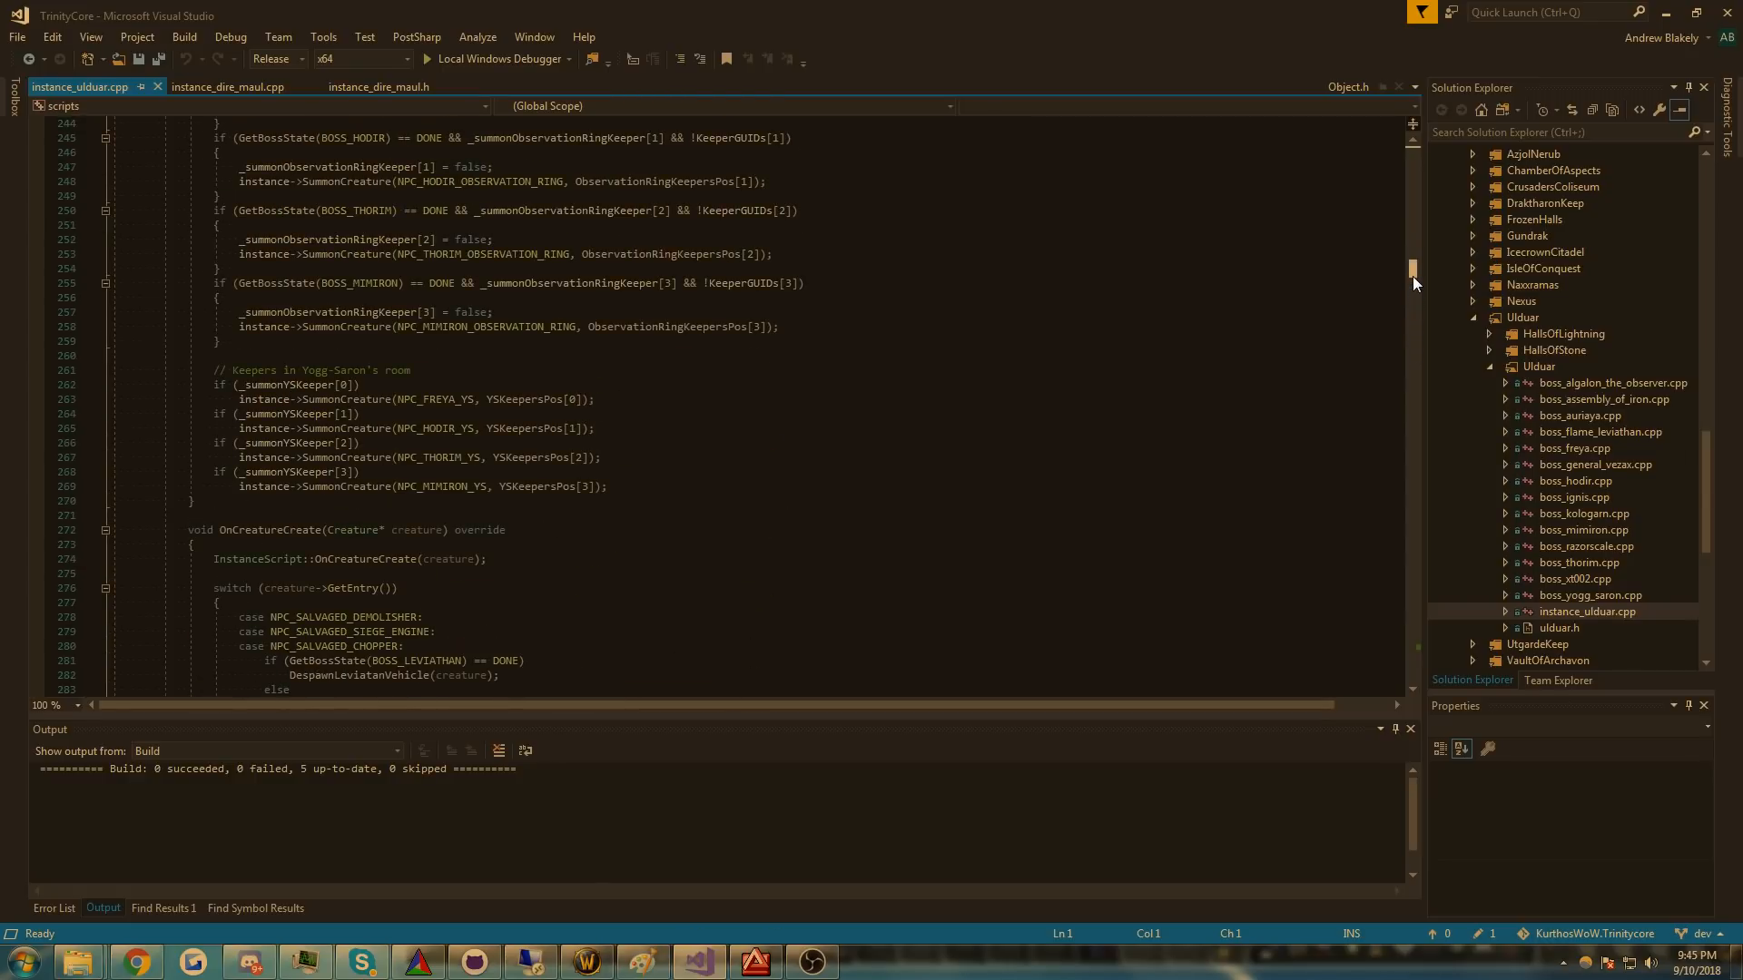
pyautogui.scroll(-3)
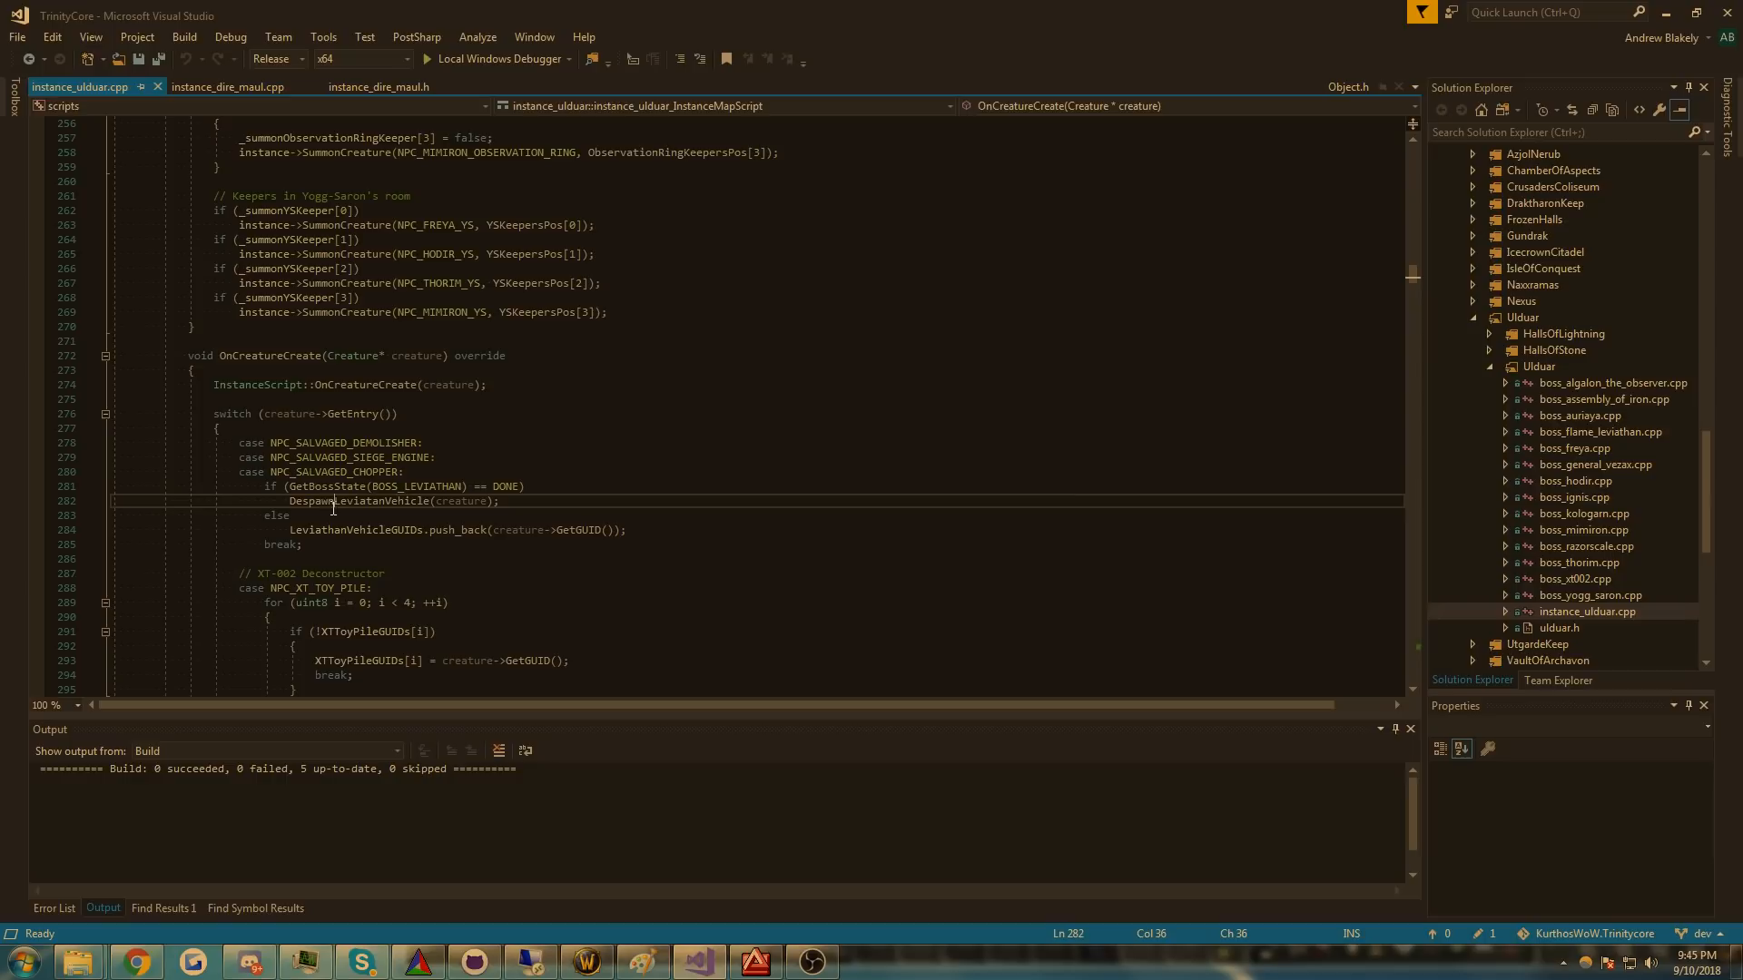
pyautogui.scroll(-3)
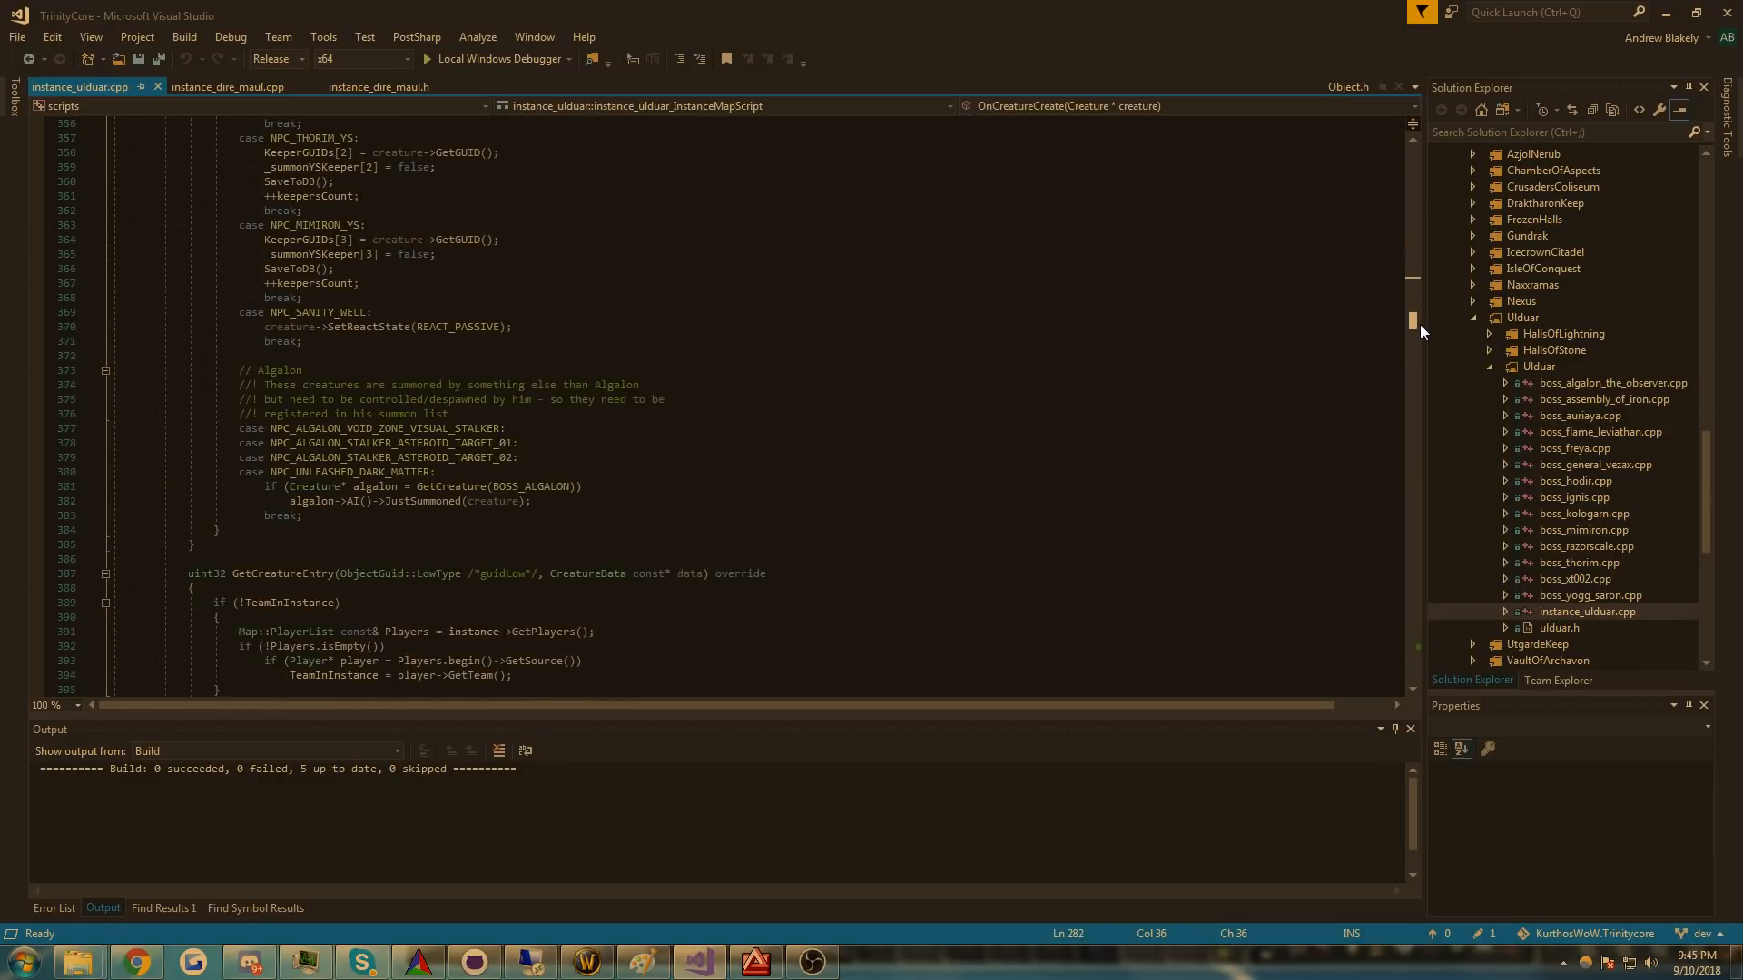
pyautogui.scroll(-3)
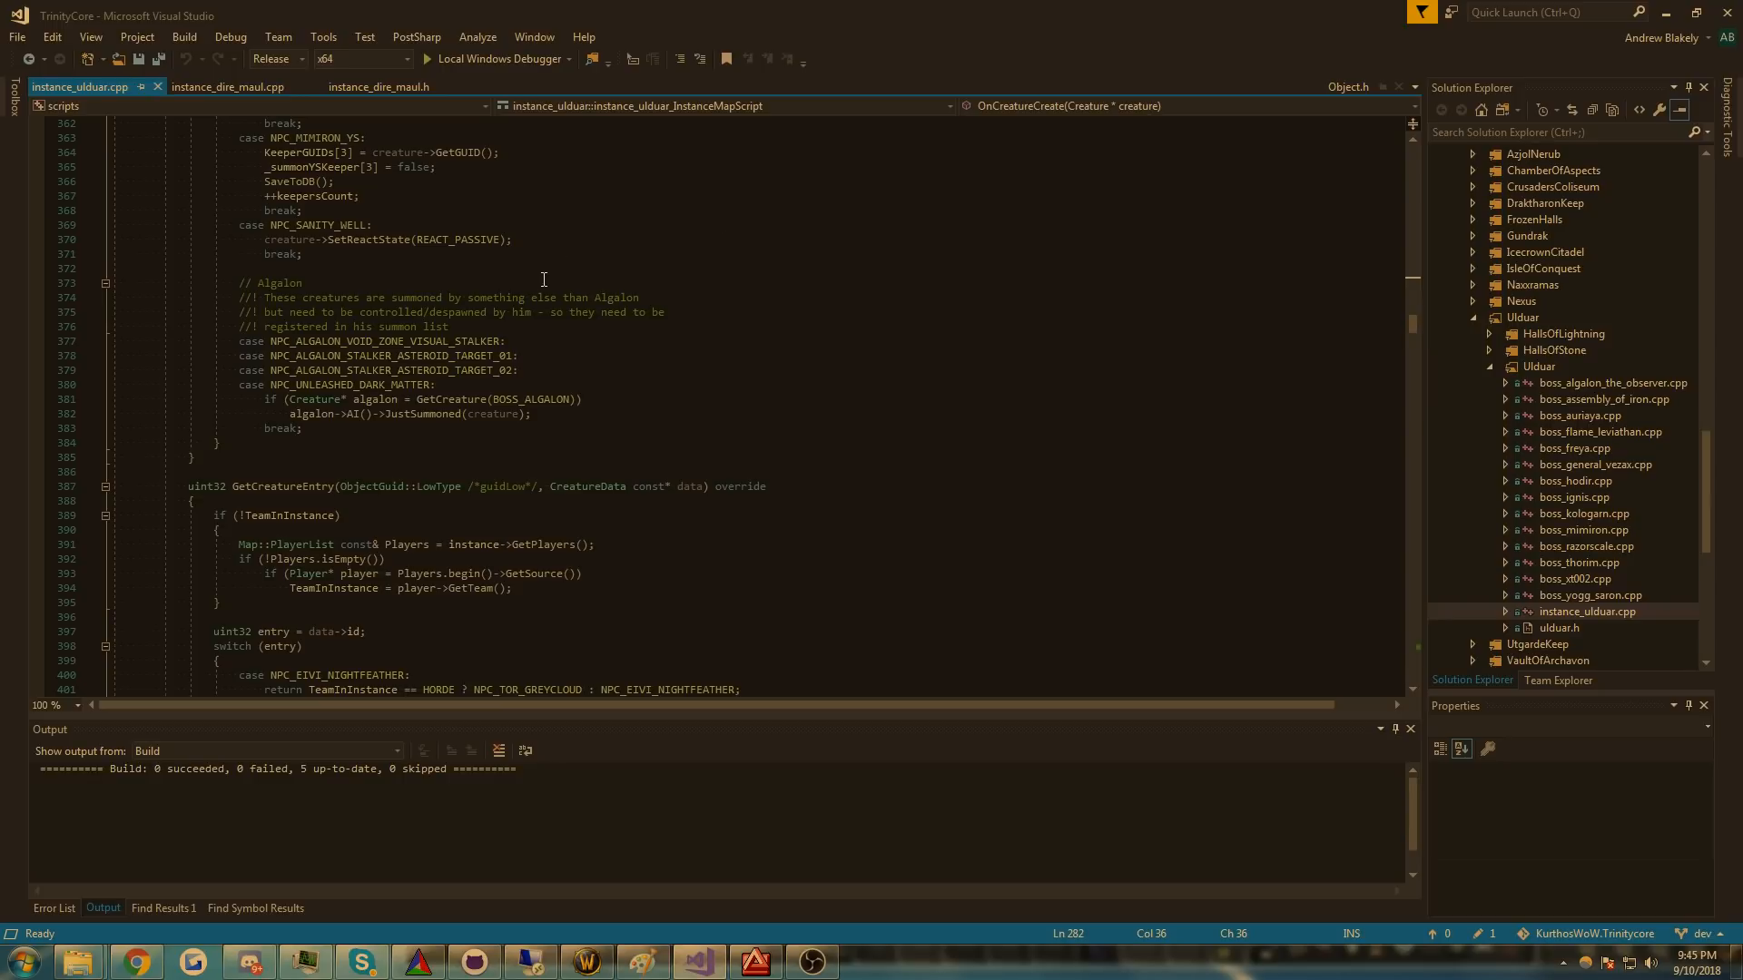
pyautogui.moveTo(30, 69)
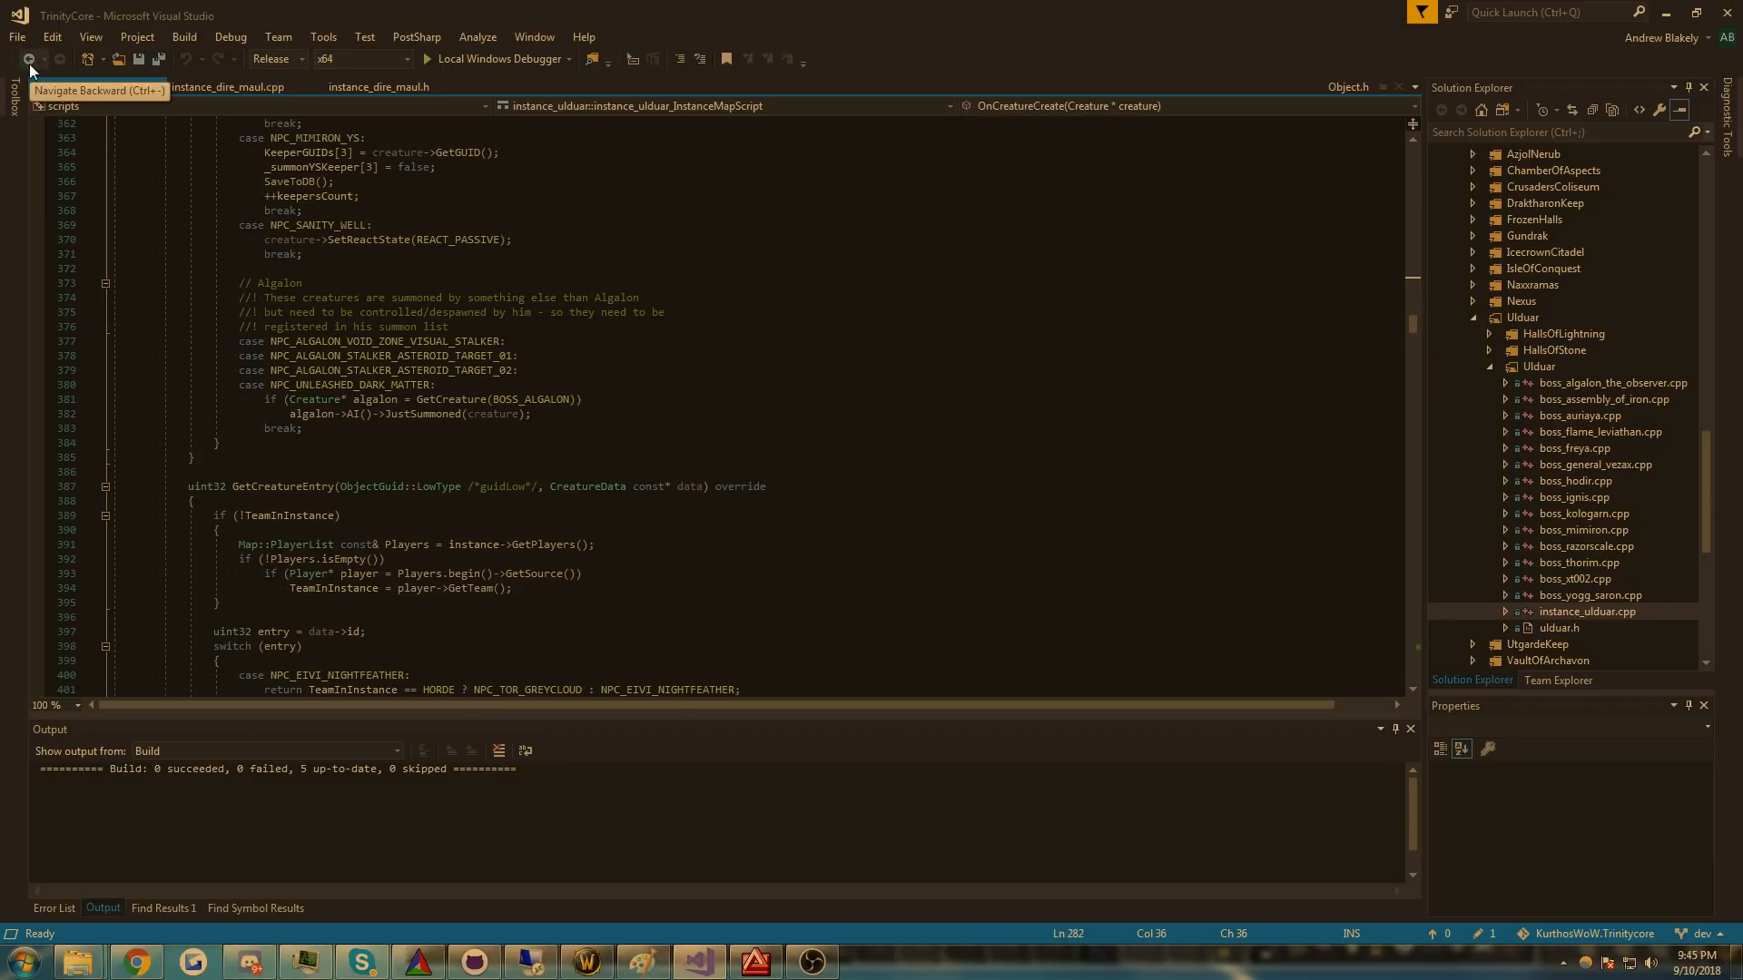
# - Navigate back to RegisterOnBossCreatureDeathEvent in instance_dire_maul.h
pyautogui.click(381, 87)
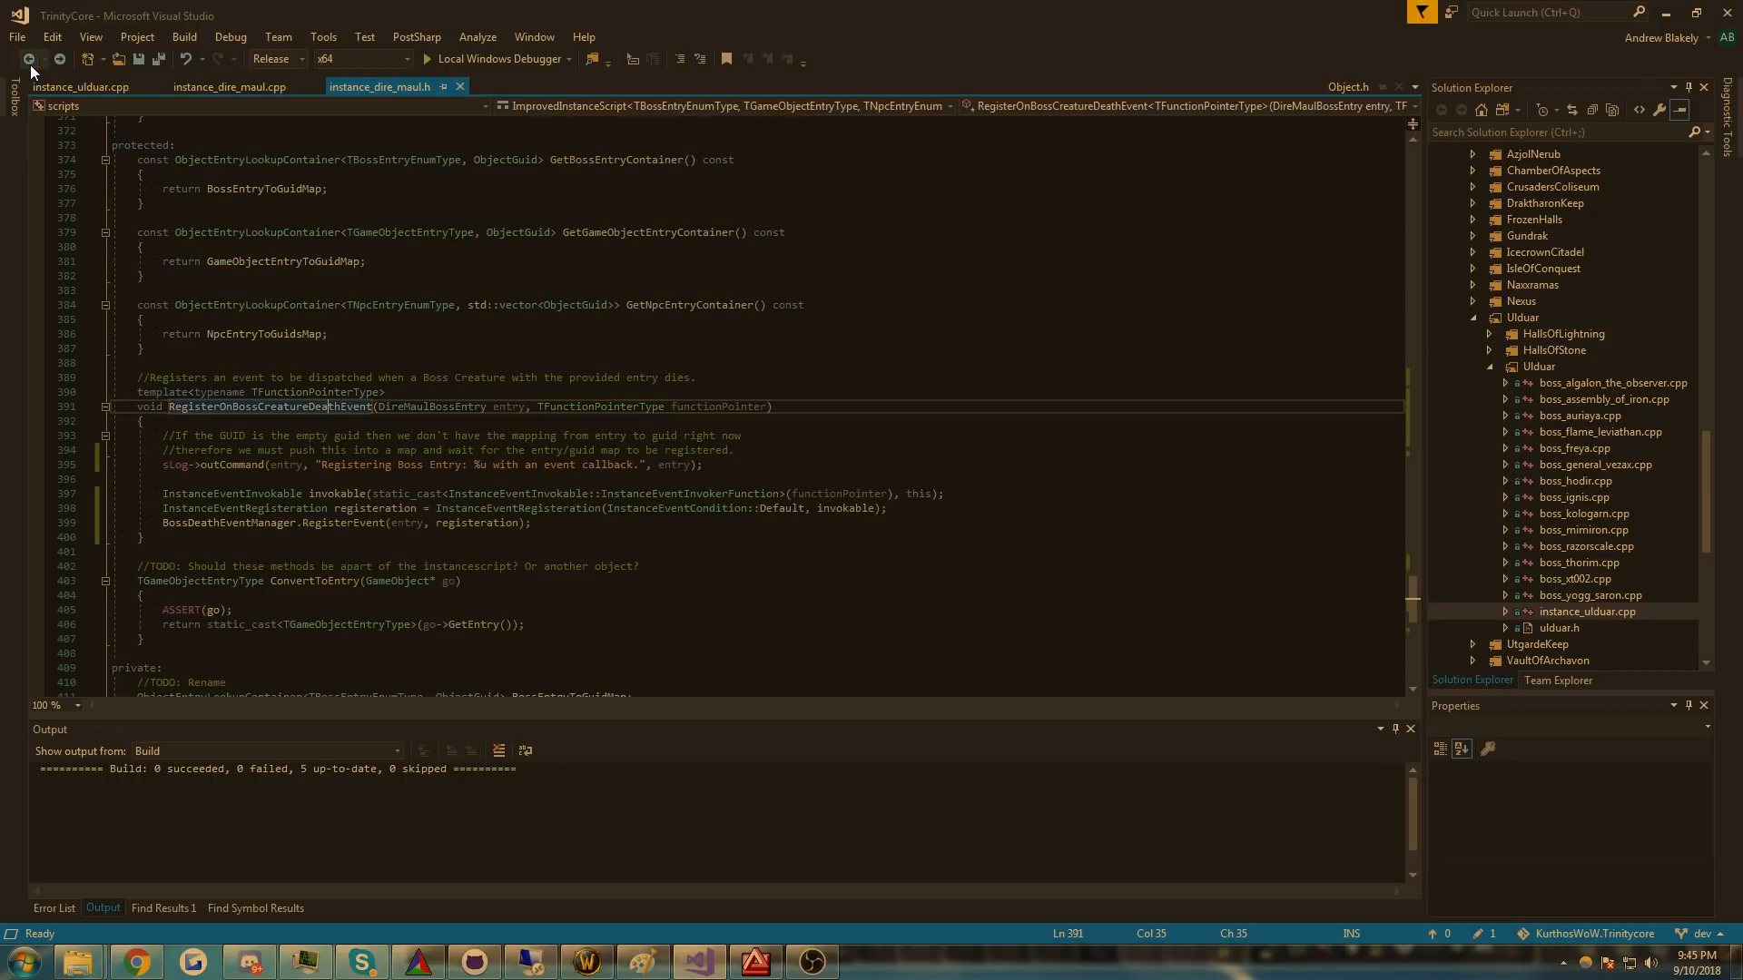